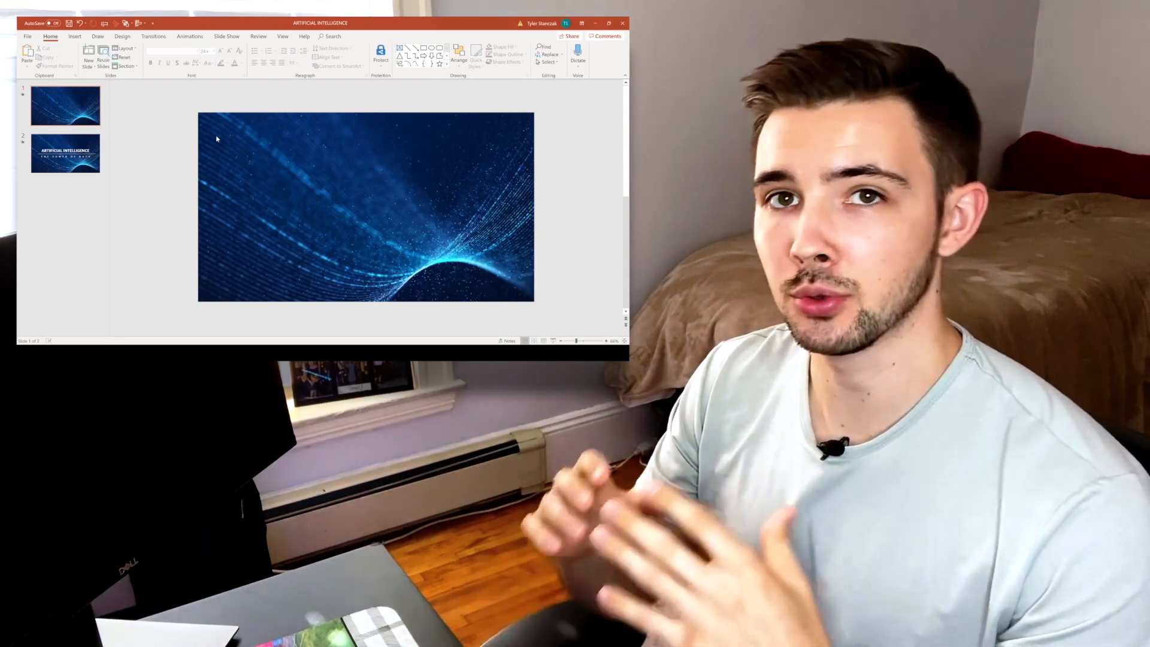
- From the first slide, enter Slide Master editing via the View ribbon
click(609, 23)
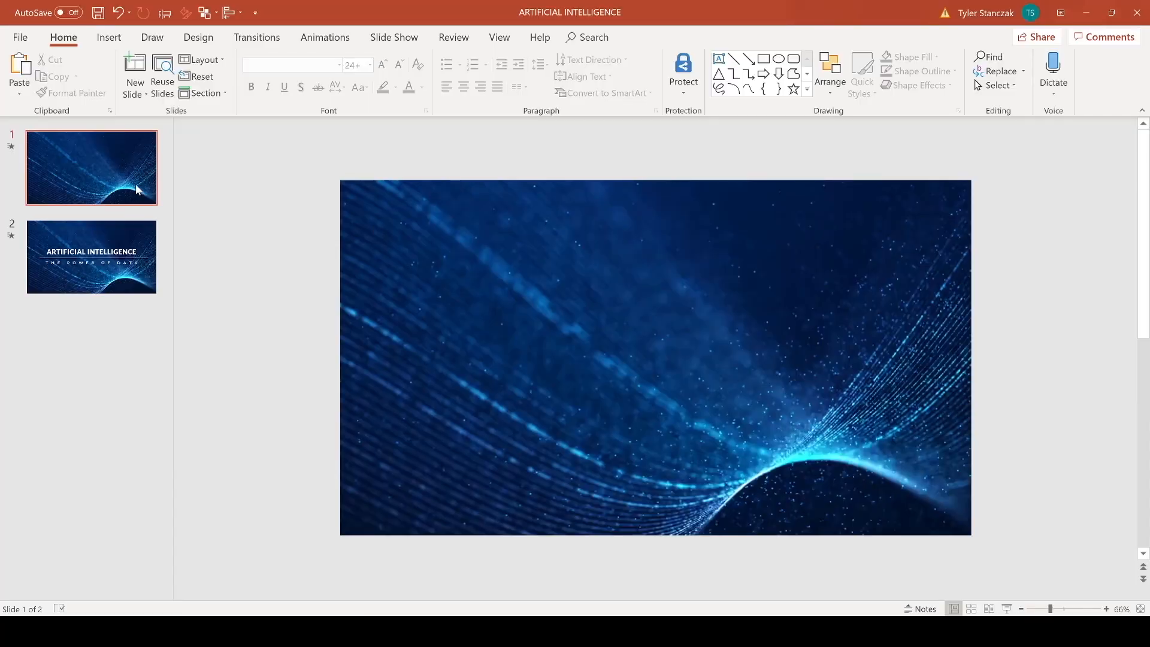
mouse_move(724, 350)
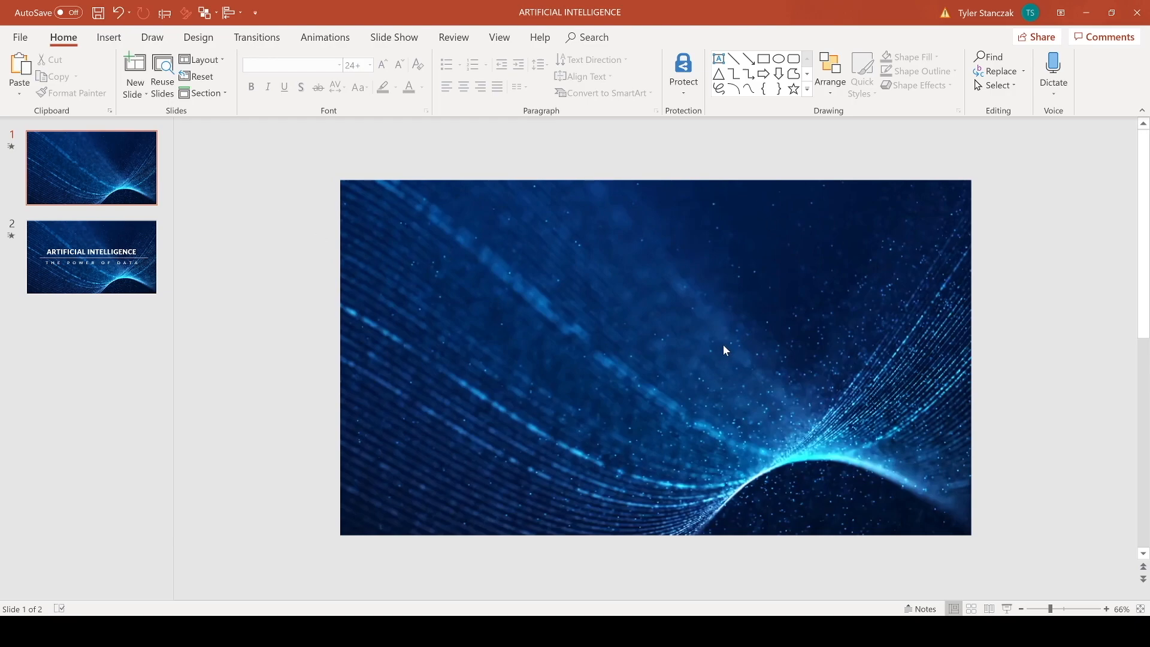
mouse_move(463, 213)
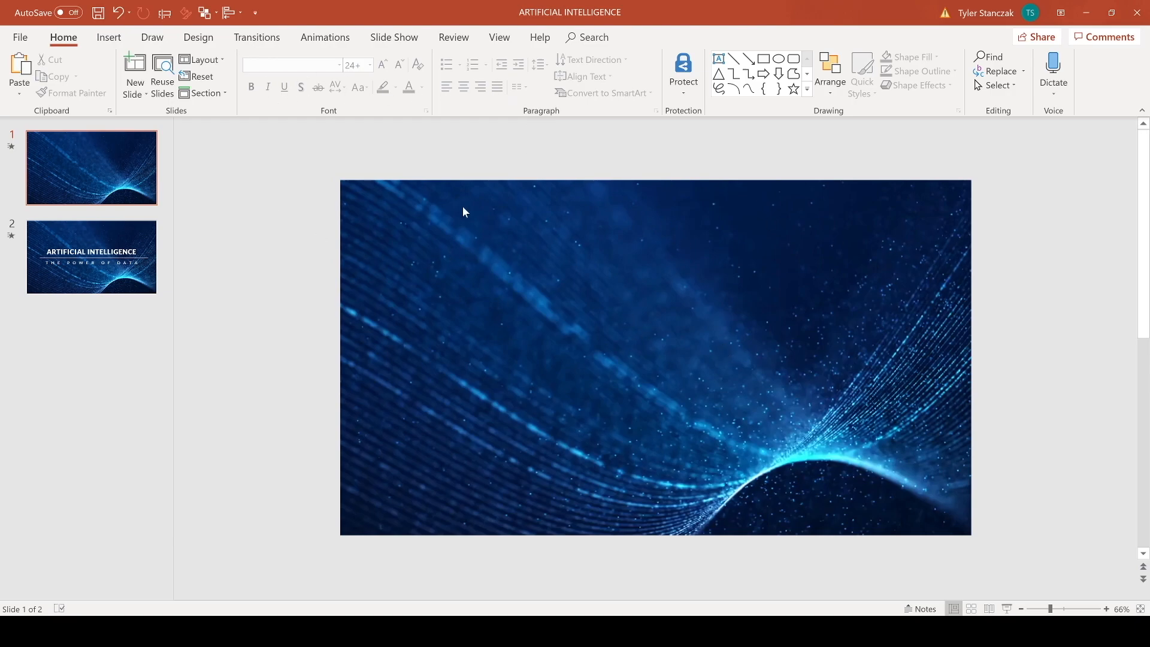
mouse_move(1032, 574)
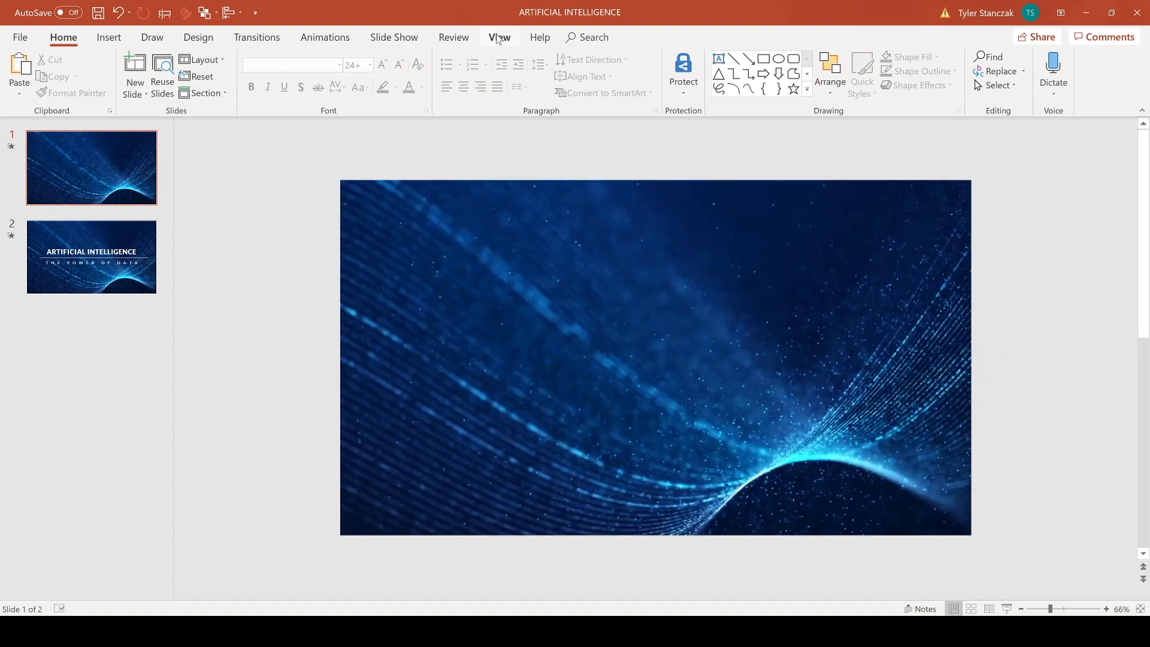
click(498, 37)
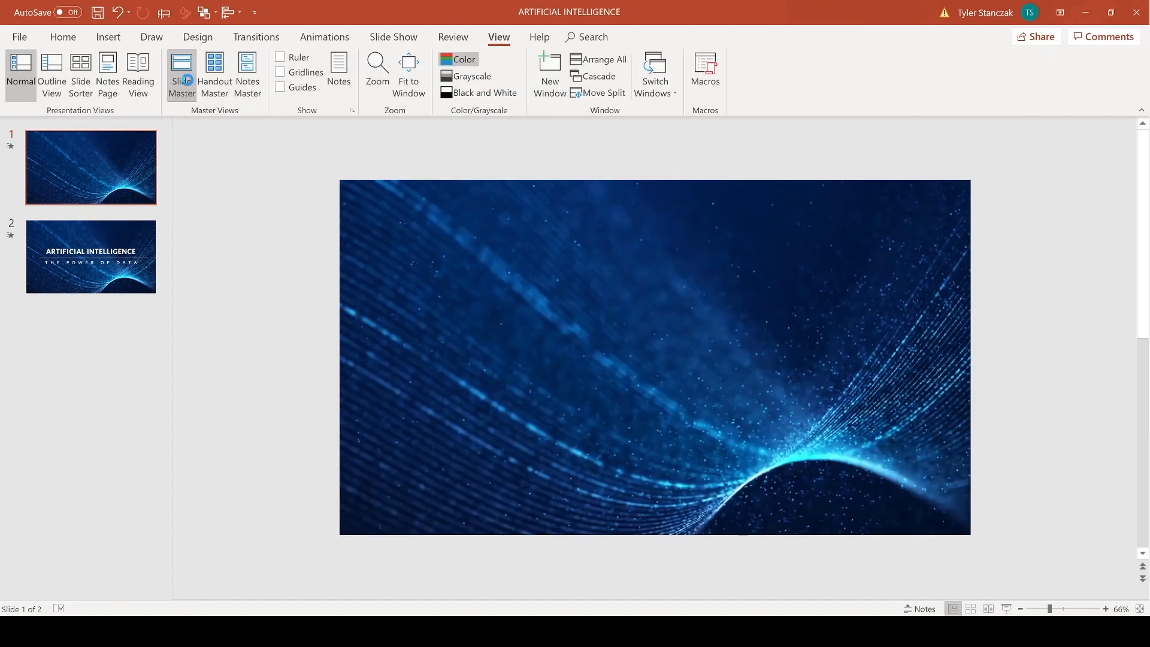
click(180, 73)
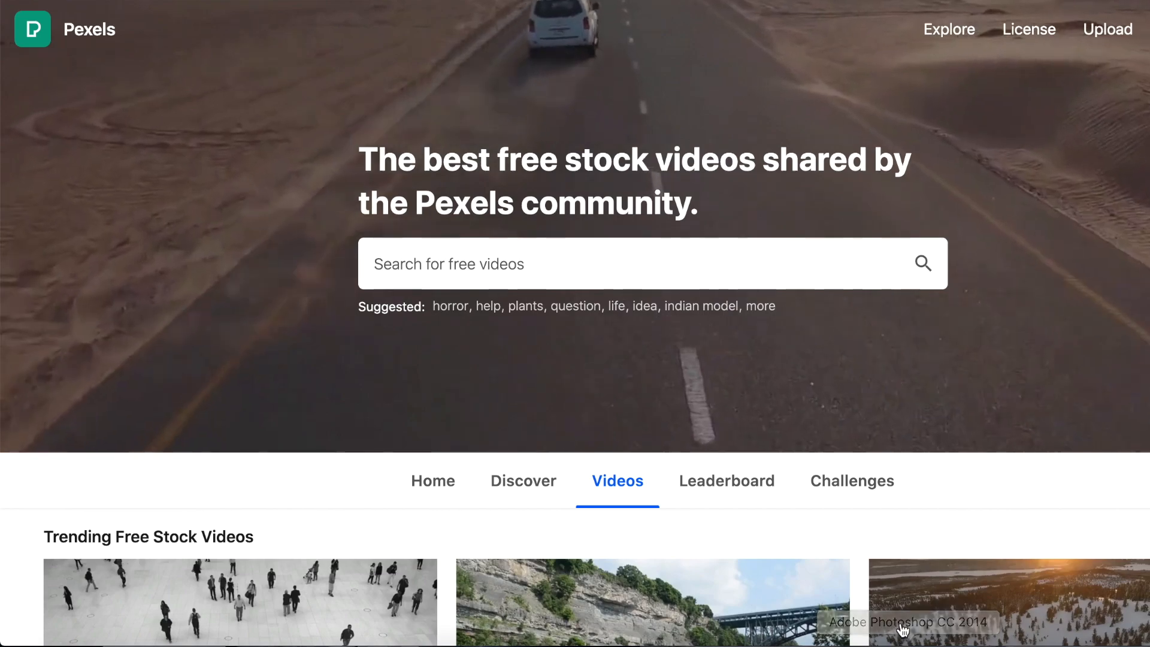
scroll(down, 3)
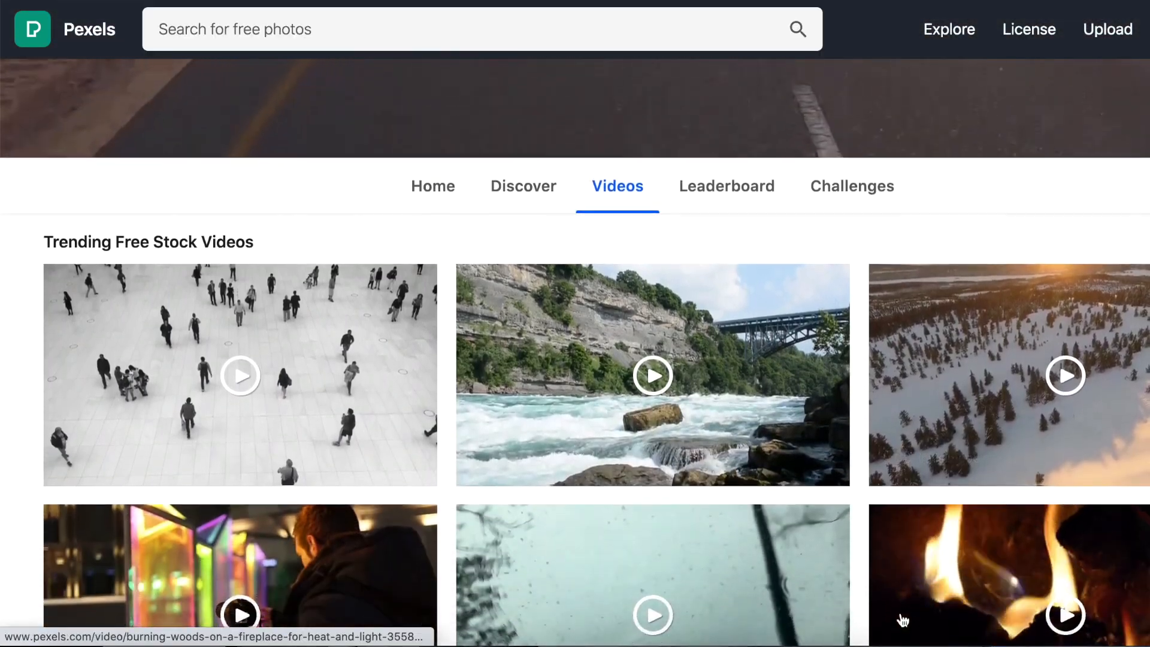
scroll(down, 3)
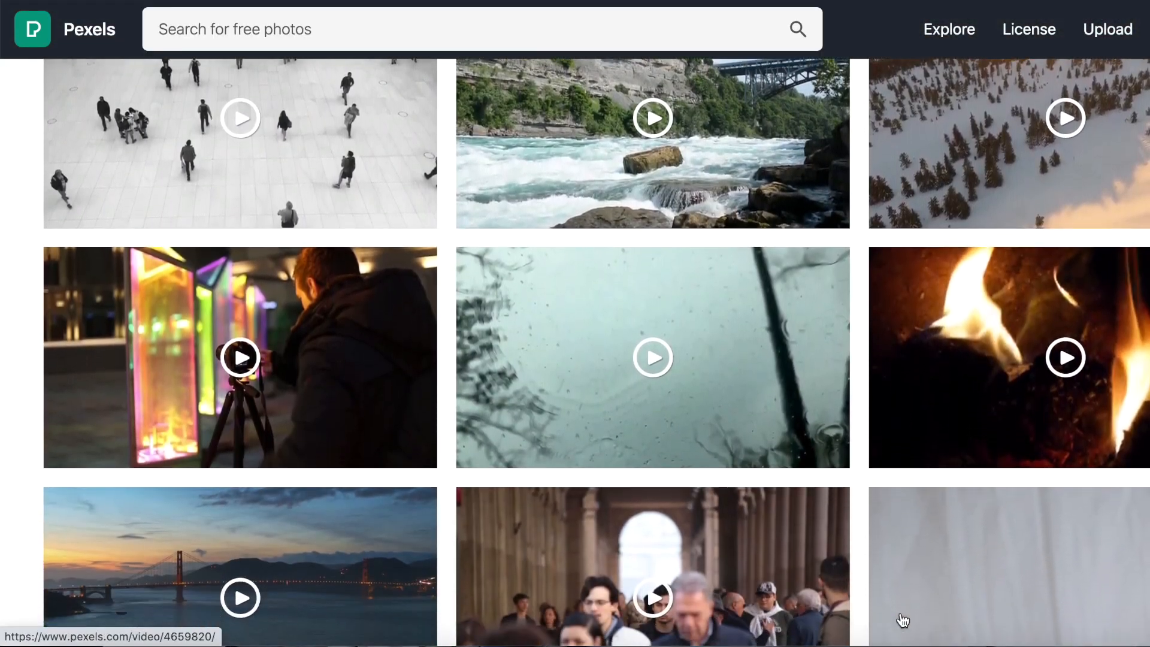
scroll(down, 3)
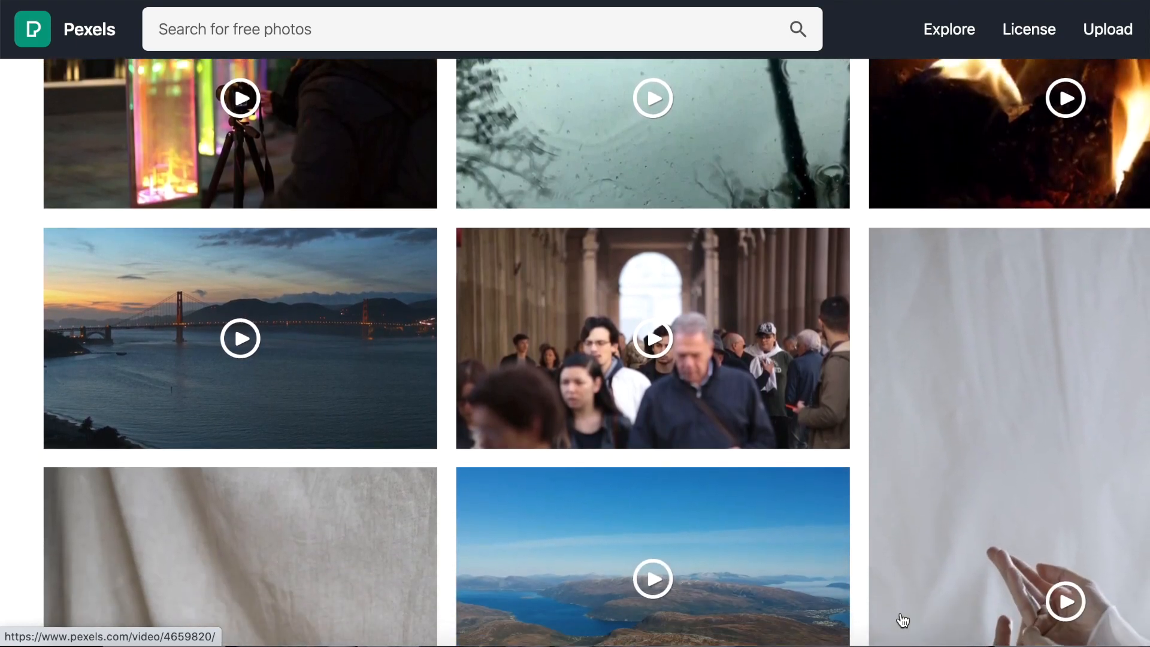
scroll(down, 3)
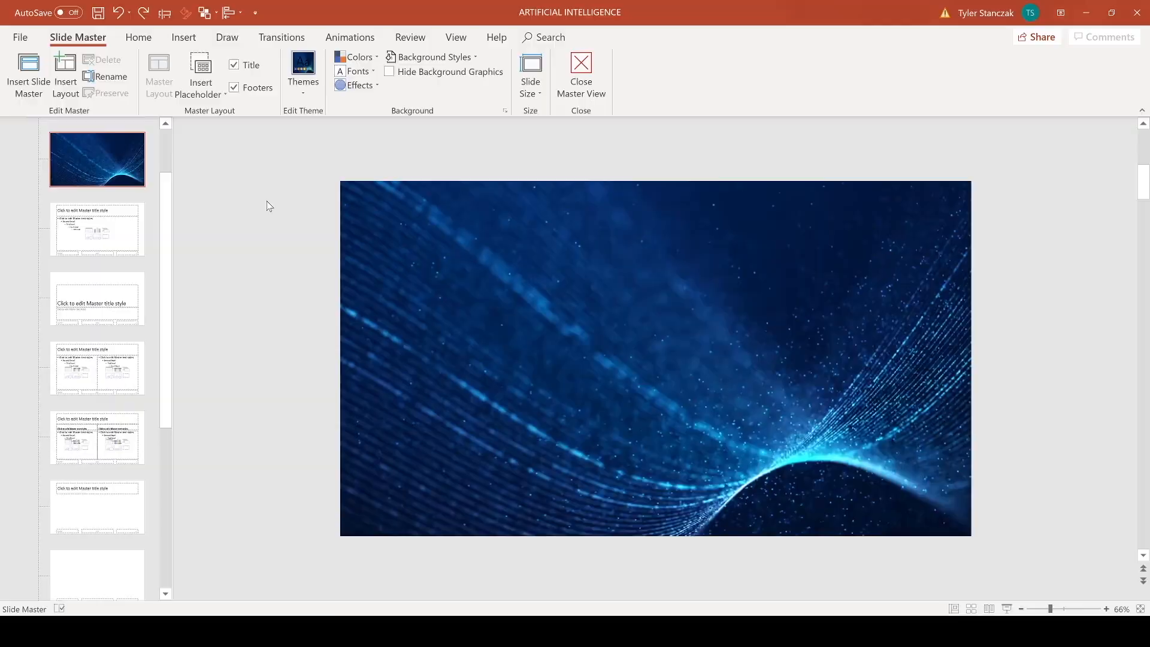
- Select the master's background video, play and pause its preview, and bring up its options
click(655, 358)
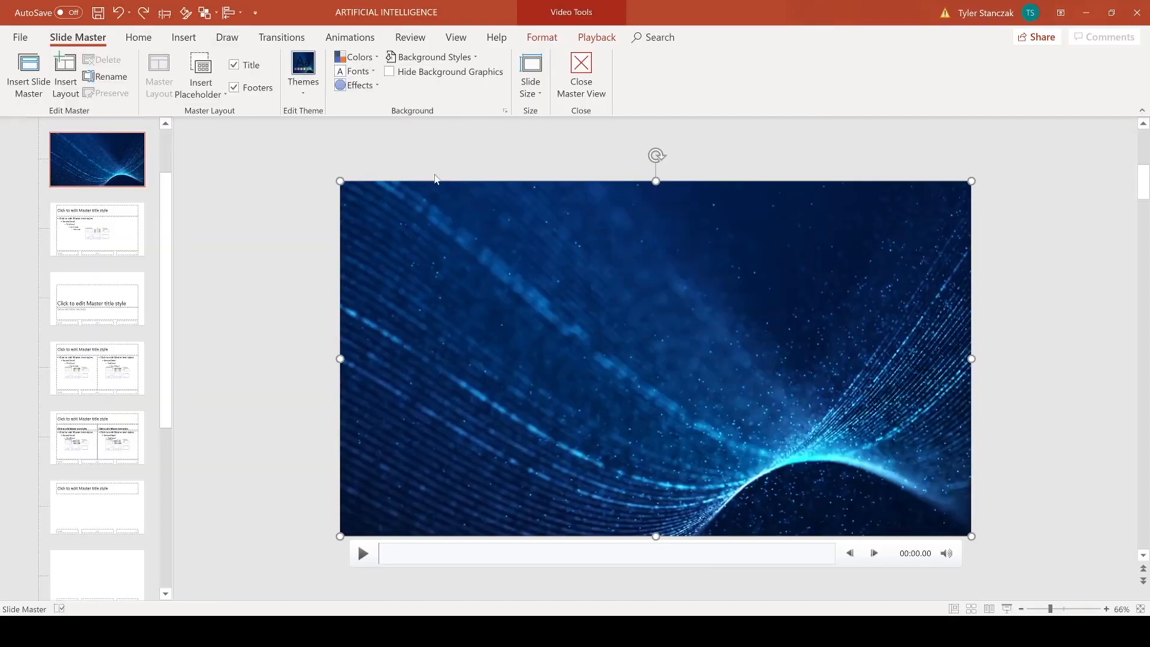
click(362, 553)
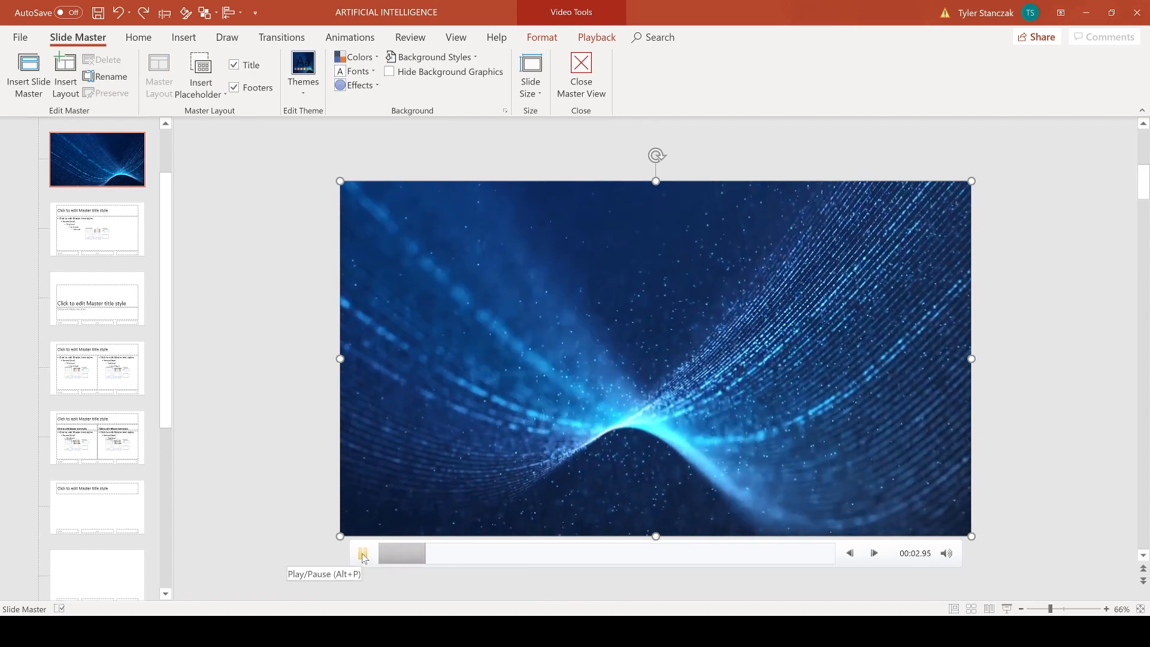
click(363, 553)
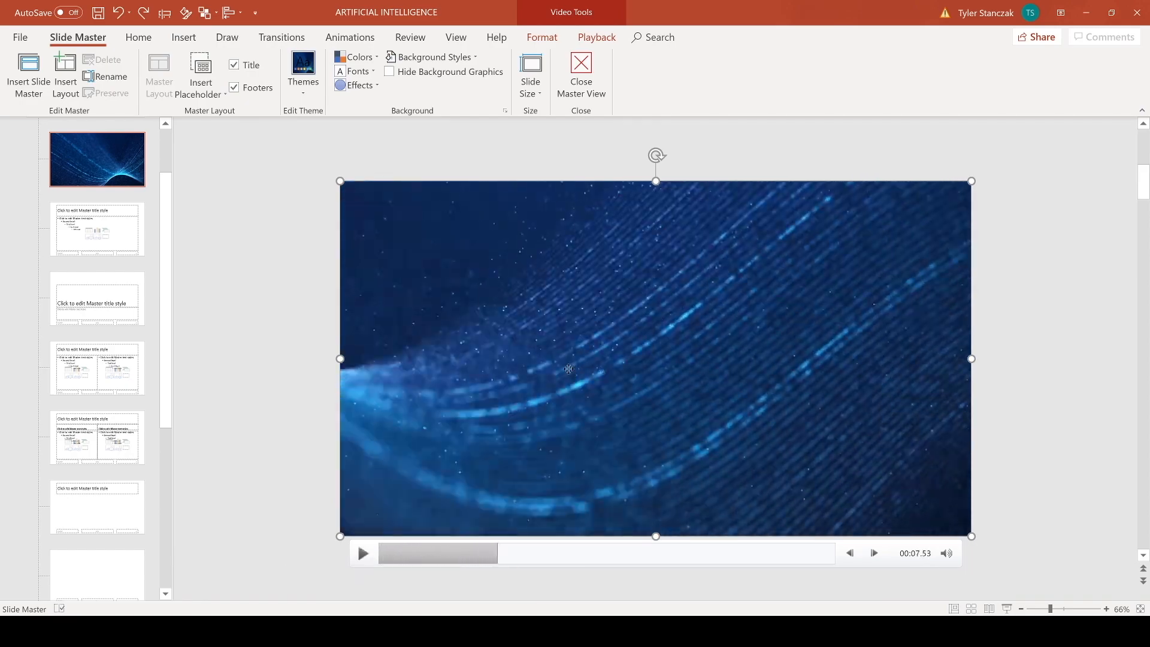
right_click(568, 369)
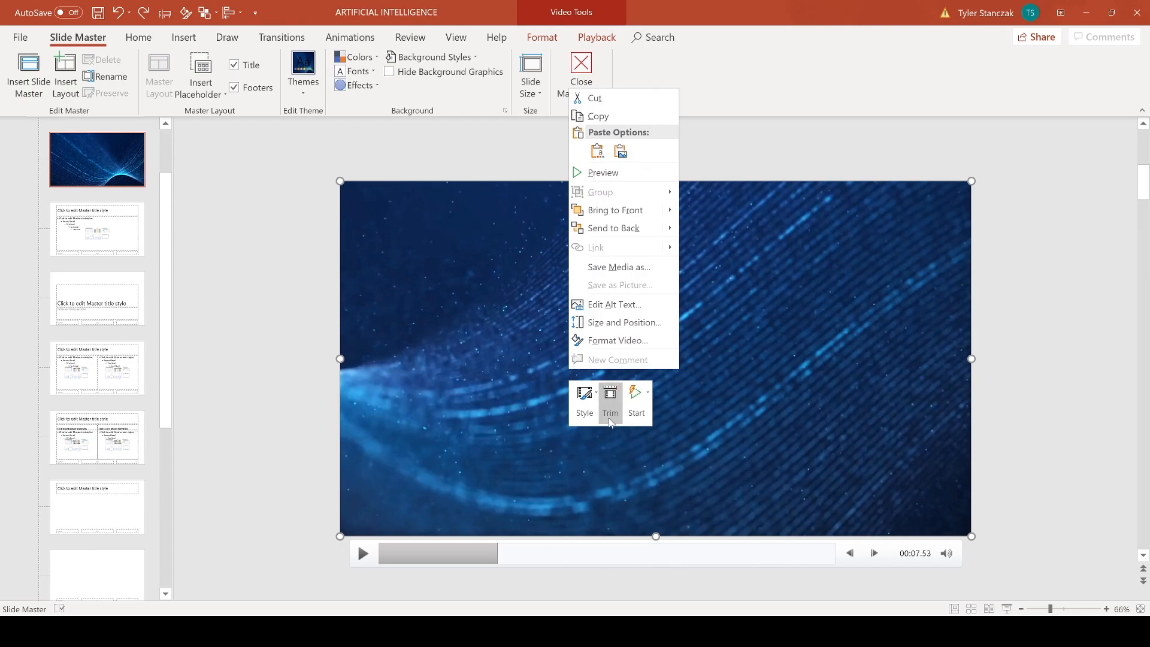
- Trim the background video so it ends at 00:16.199 and confirm
click(610, 400)
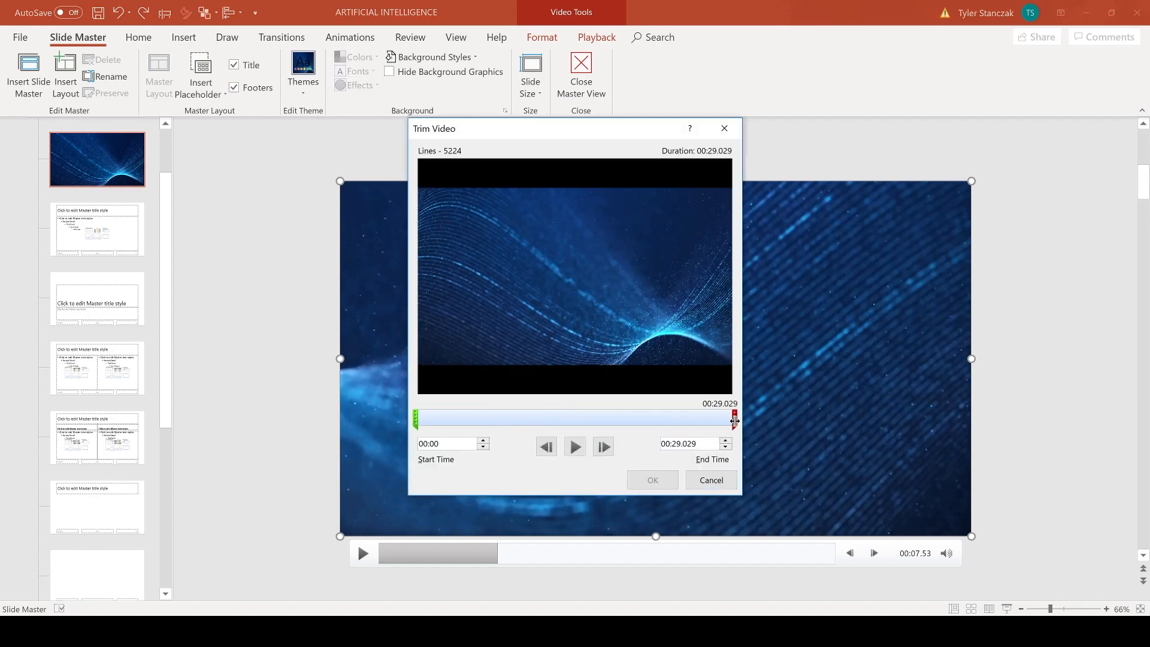
drag(733, 418, 573, 418)
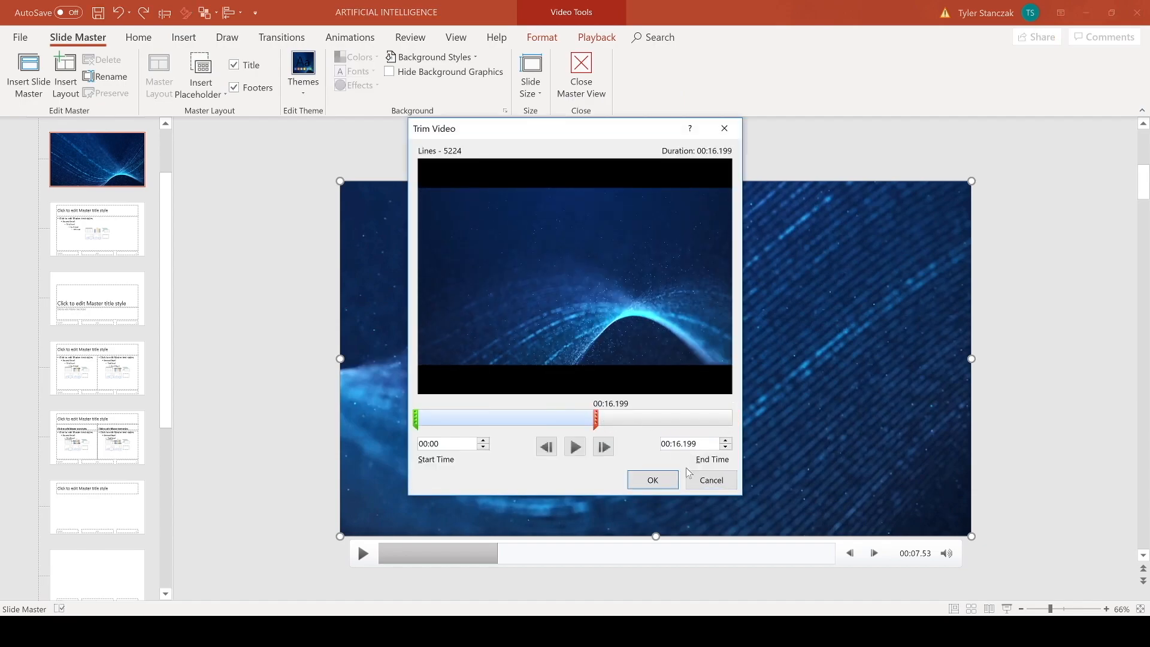
click(652, 480)
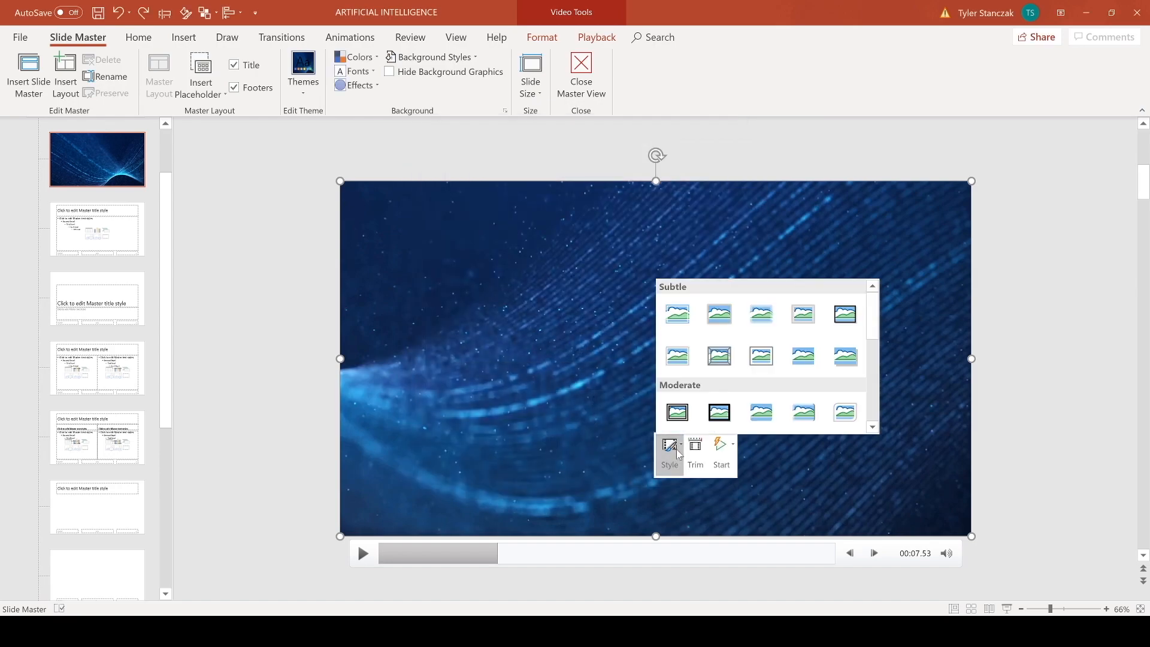
- Browse the video styles and set the video's Start option to Automatically
click(761, 313)
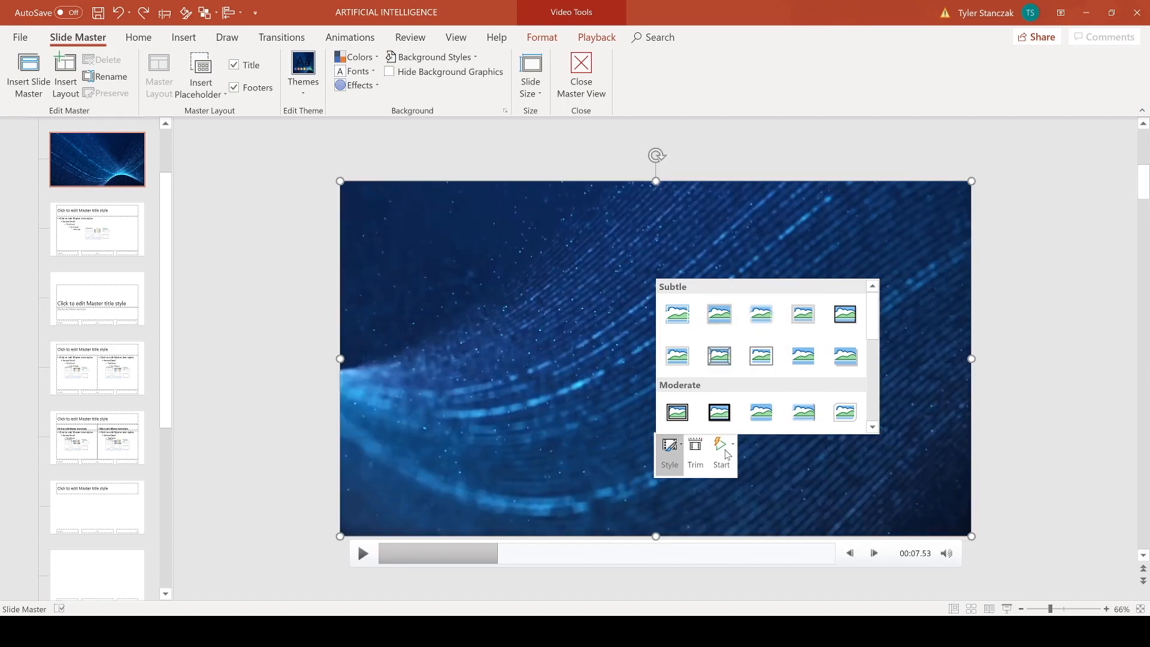
click(721, 445)
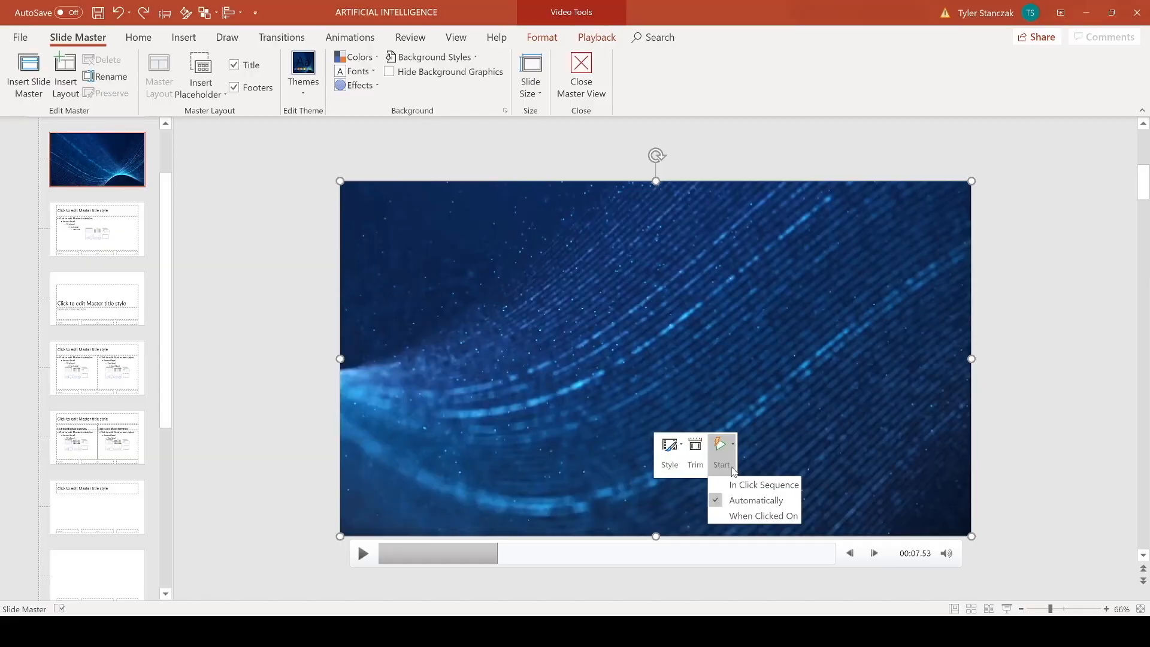
click(321, 220)
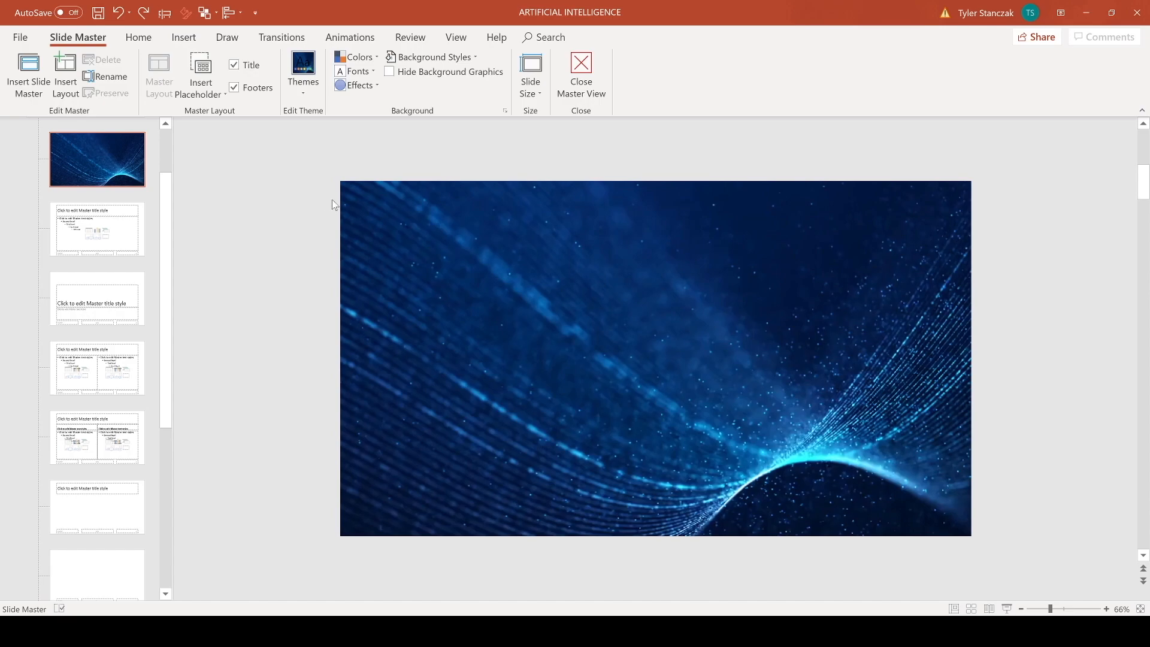
mouse_move(535, 146)
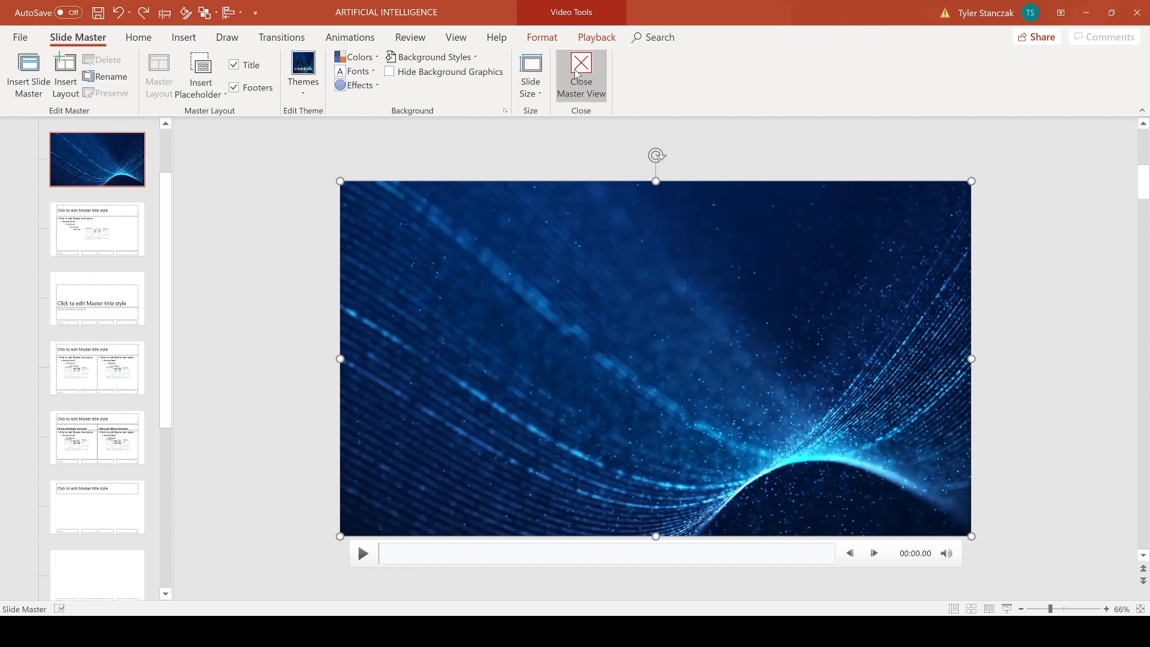
- Close Master View to return to the two-slide deck and show the Insert ribbon
click(580, 75)
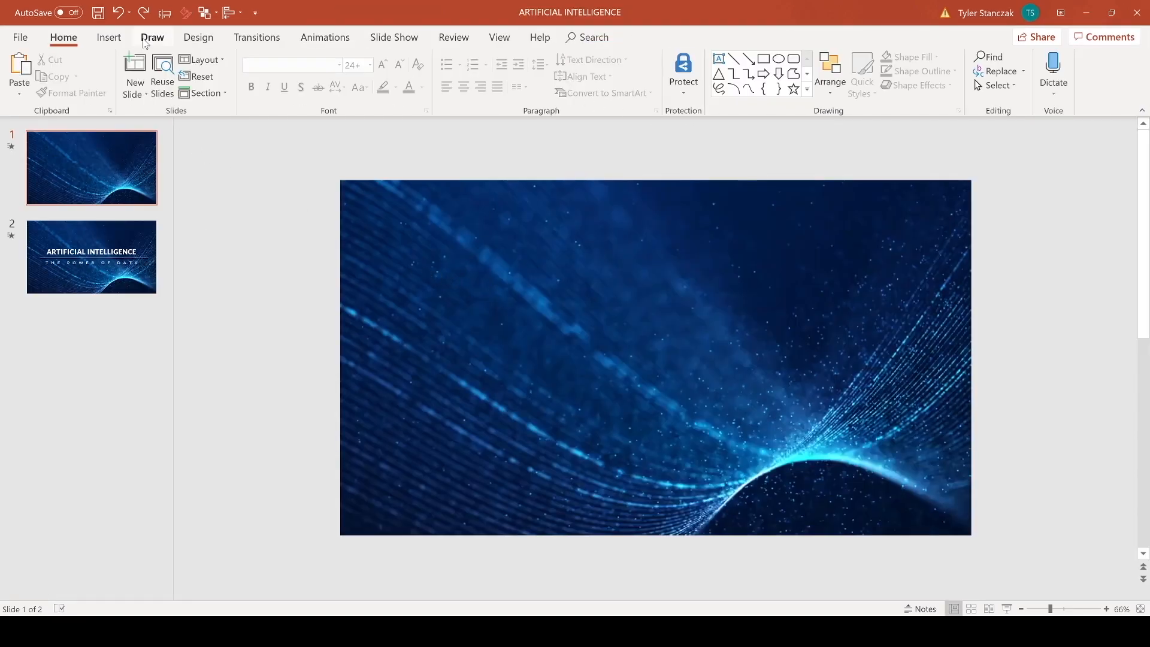
click(101, 37)
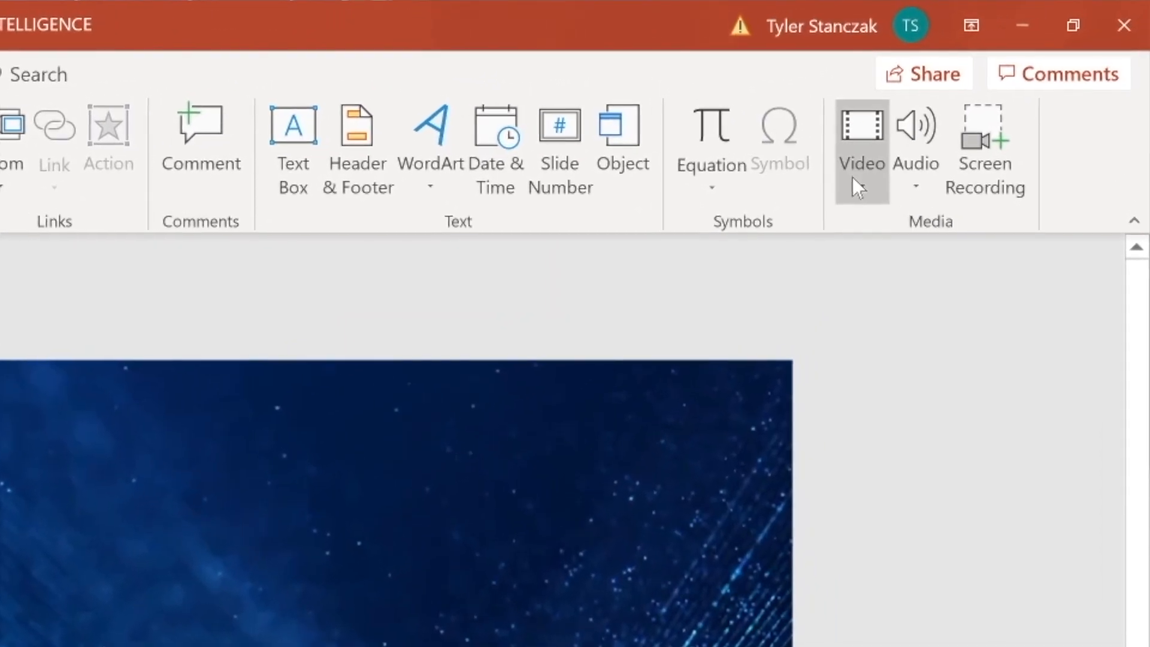
- Expand the Video dropdown in the Media group
click(860, 139)
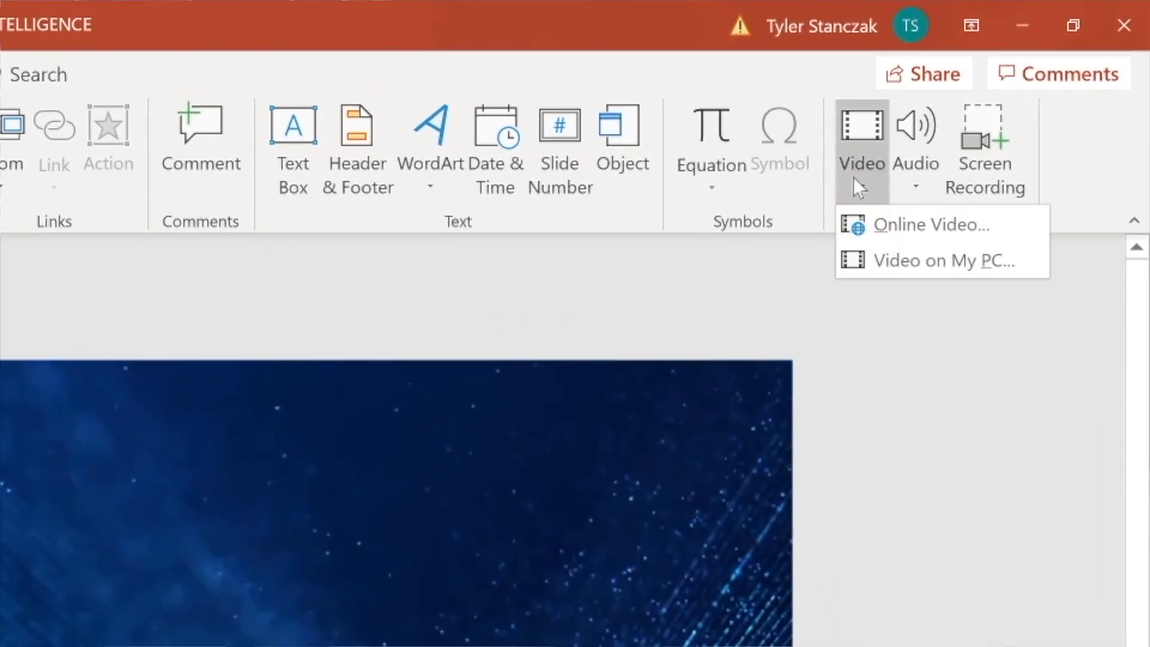
mouse_move(932, 224)
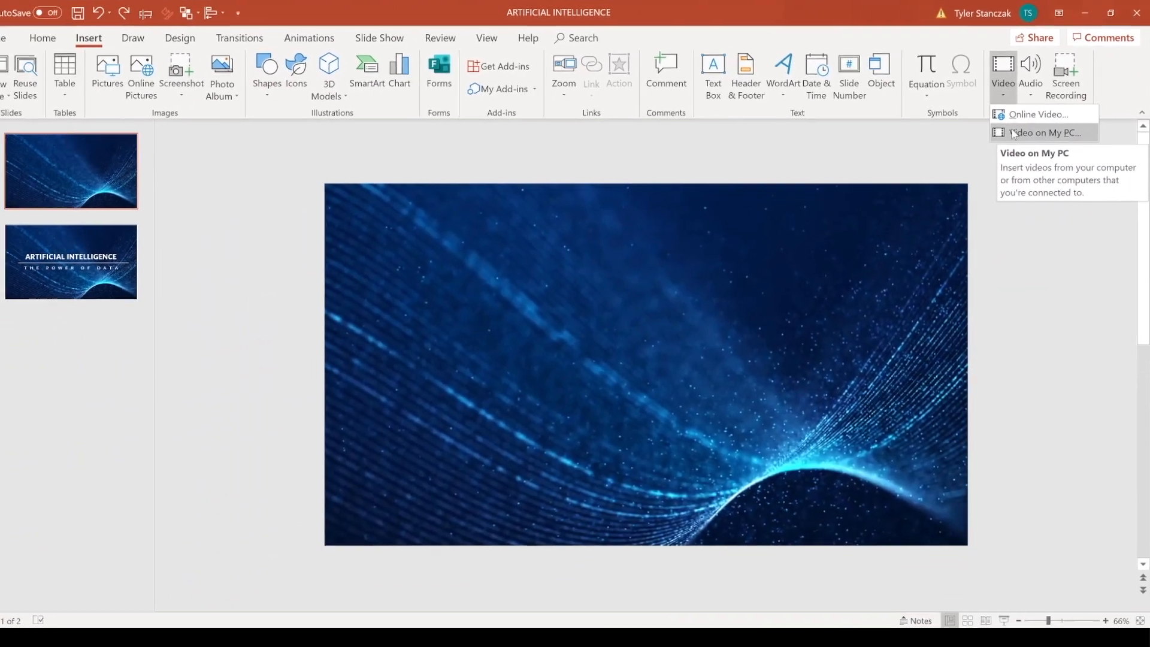
- Insert the 'Lines - 5224' video file from the PC onto slide 1
click(1044, 133)
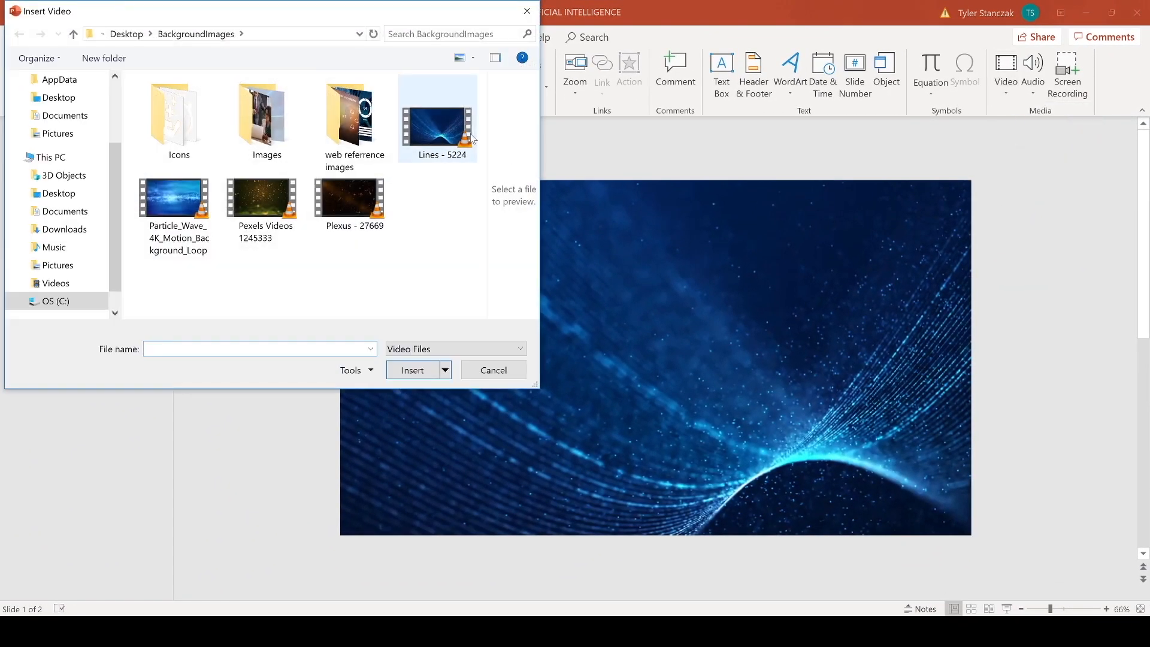
mouse_move(447, 146)
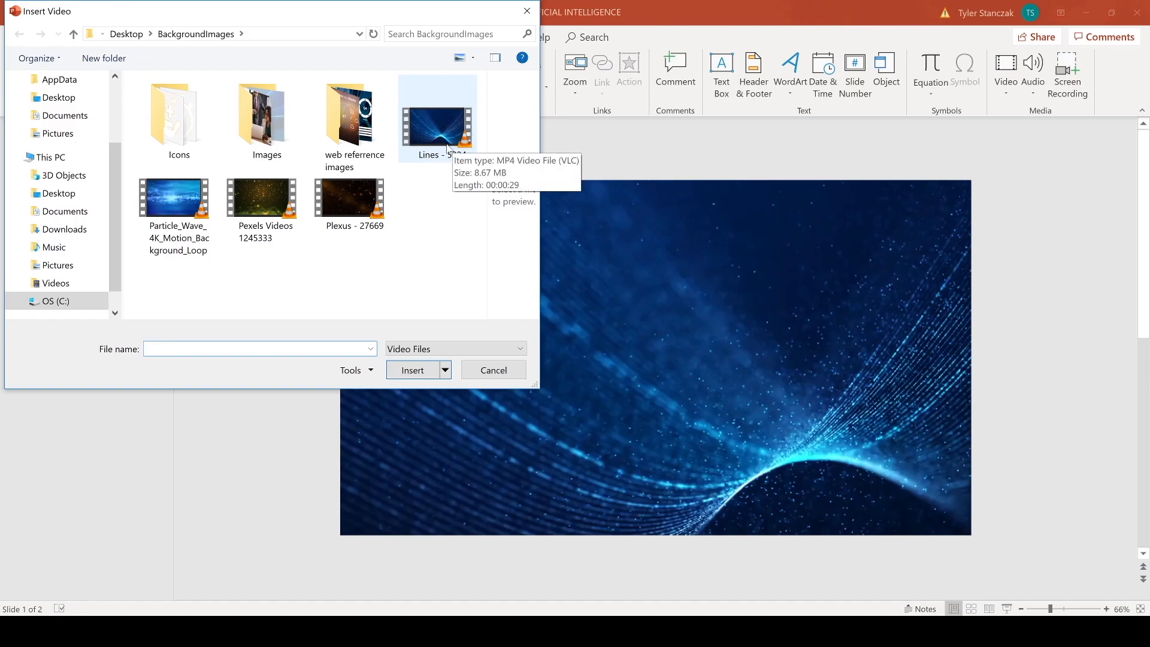
click(437, 117)
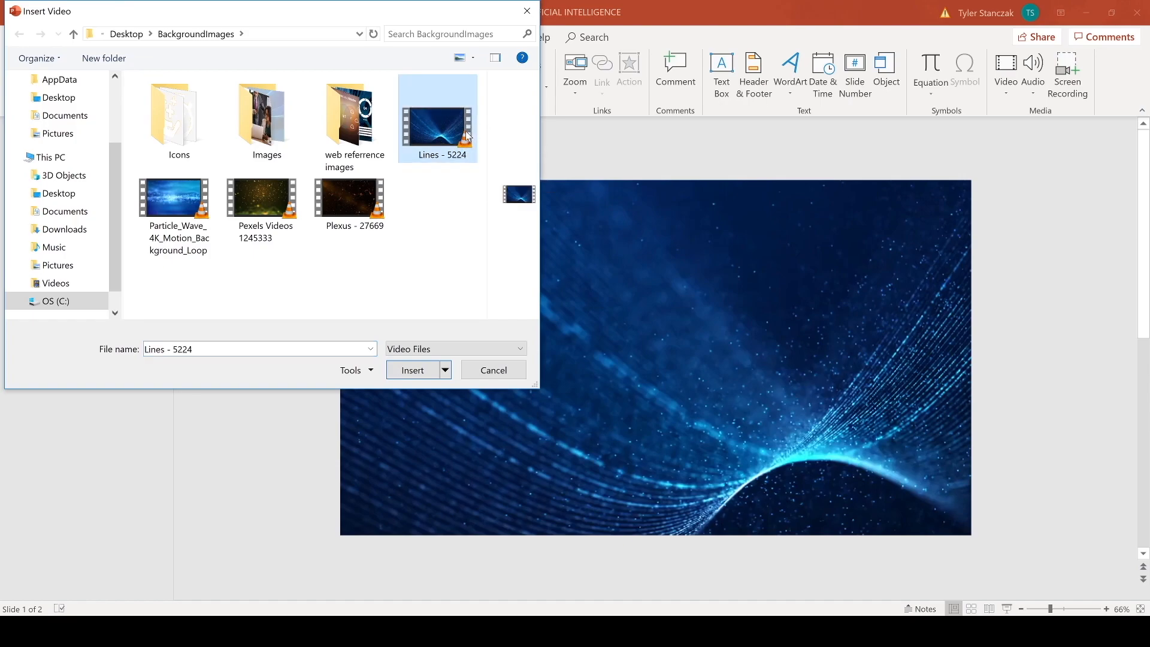
click(412, 370)
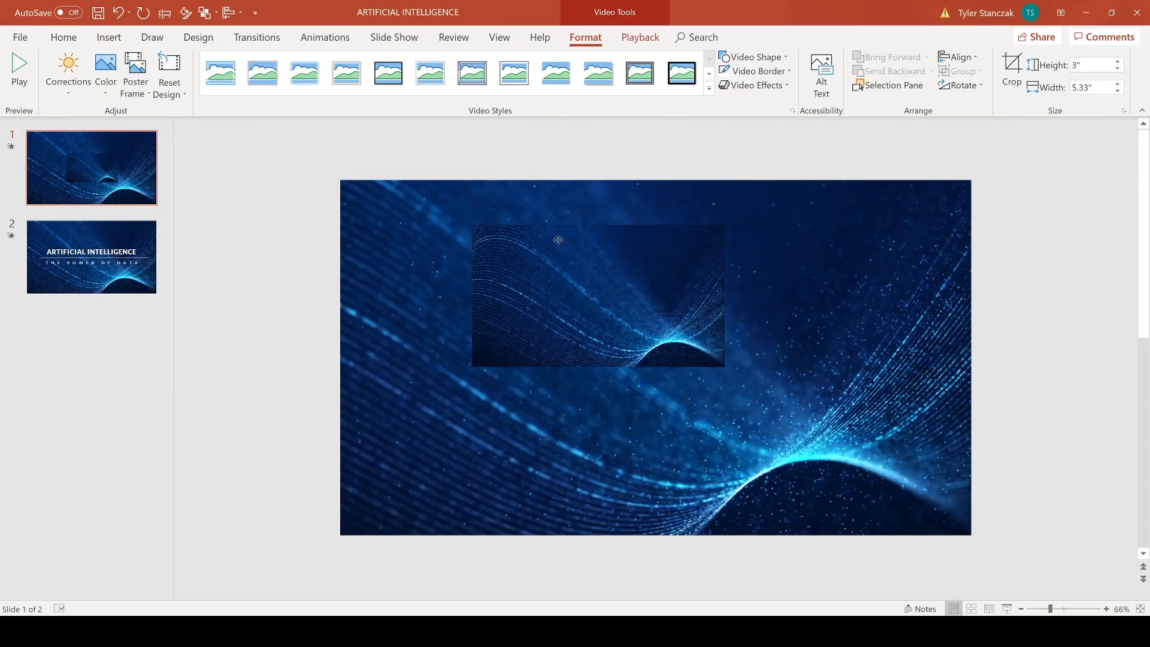
- Move the video to the top-left, stretch it to 7.5" × 13.33" to cover the slide, and preview it
drag(597, 295, 471, 250)
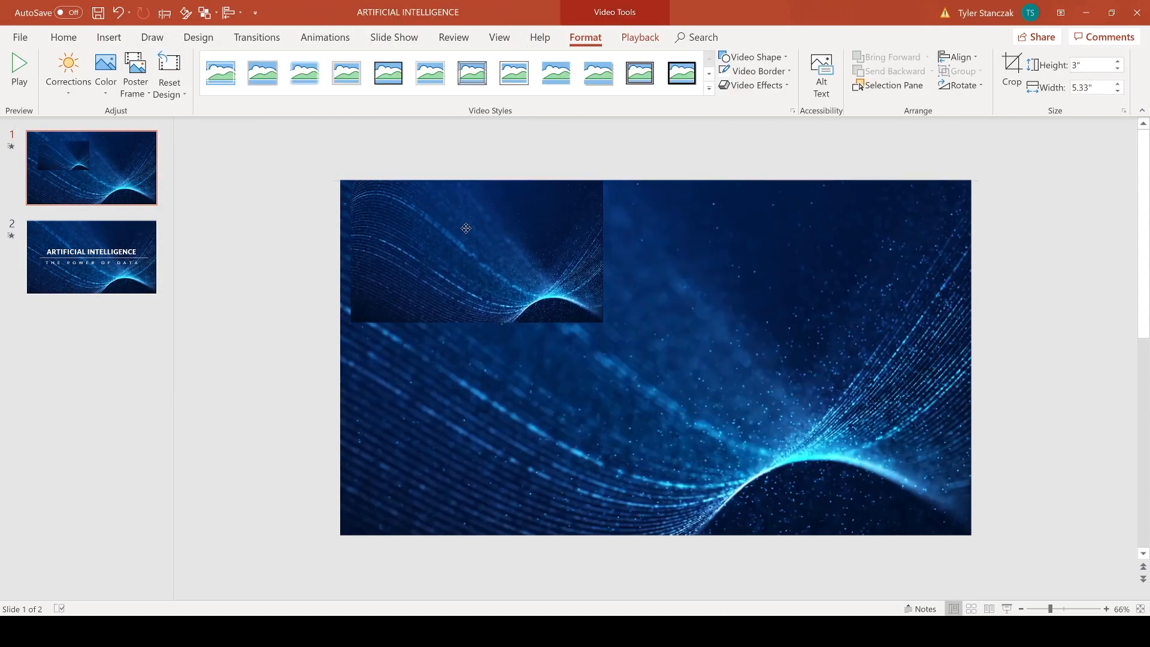
click(466, 253)
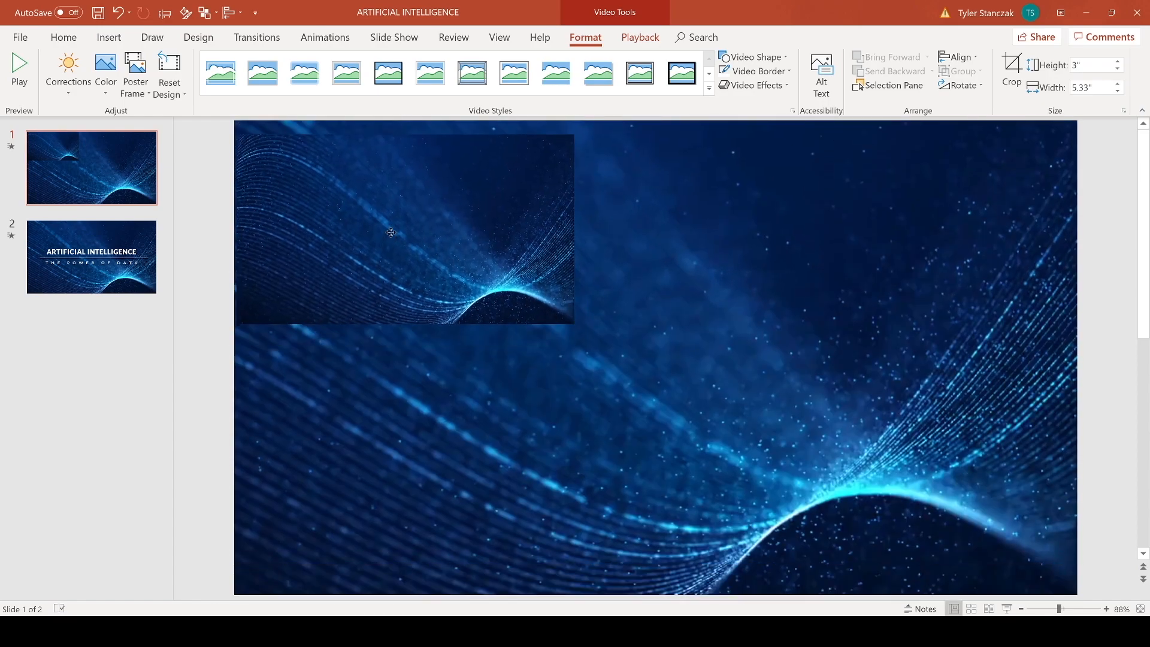
click(404, 227)
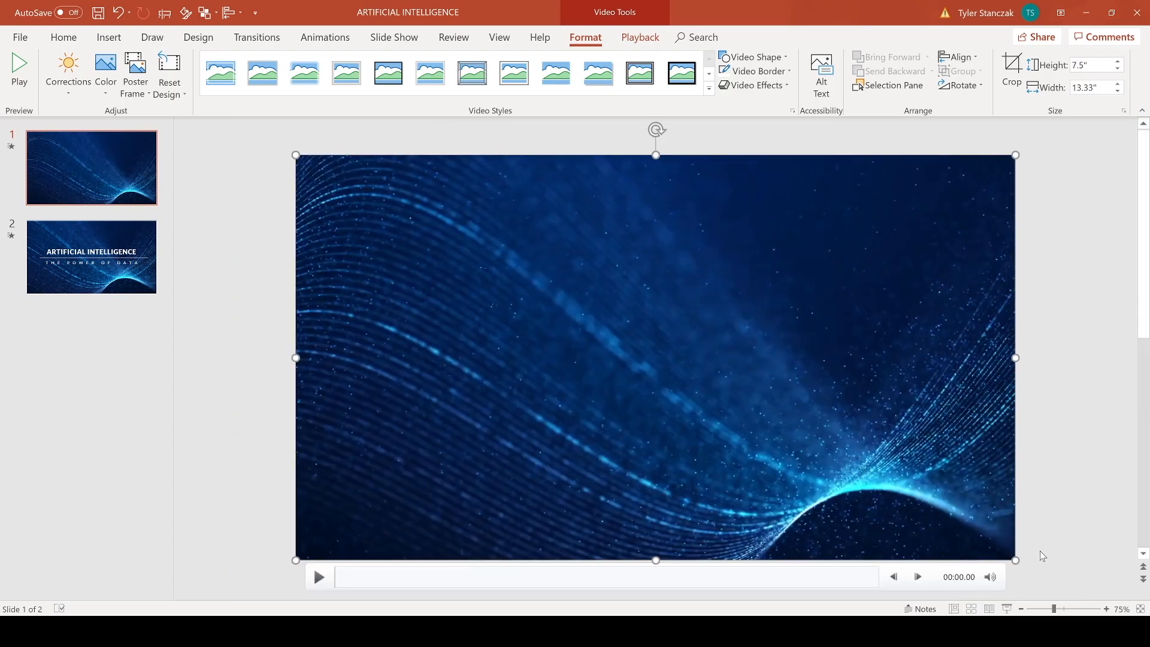
click(63, 37)
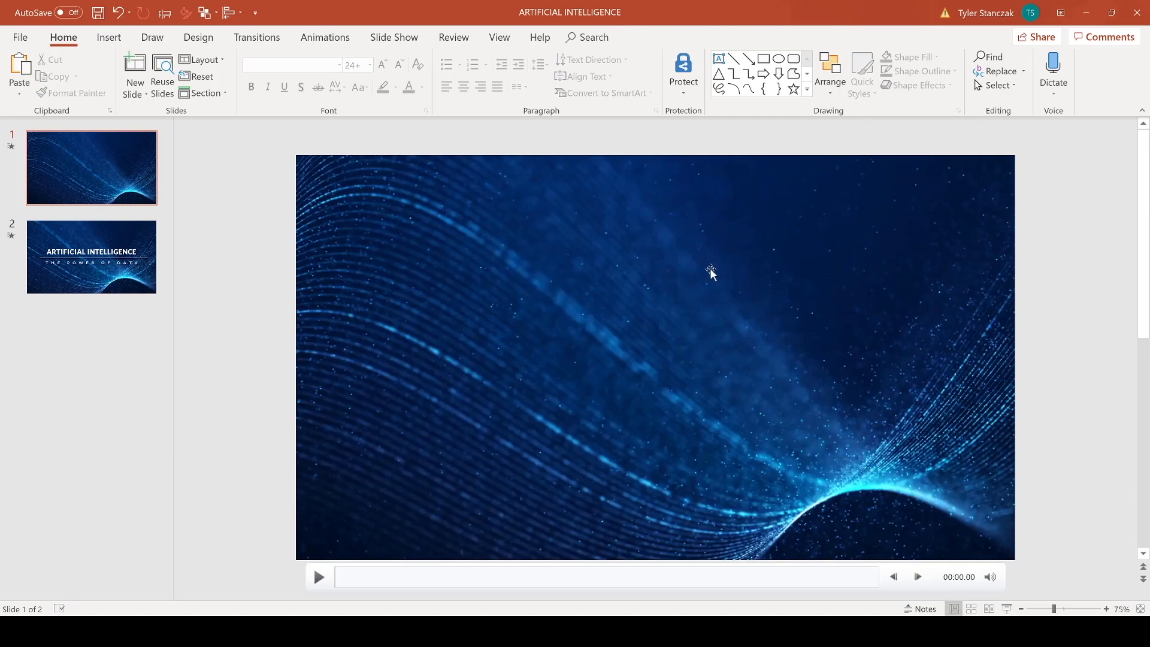
click(655, 358)
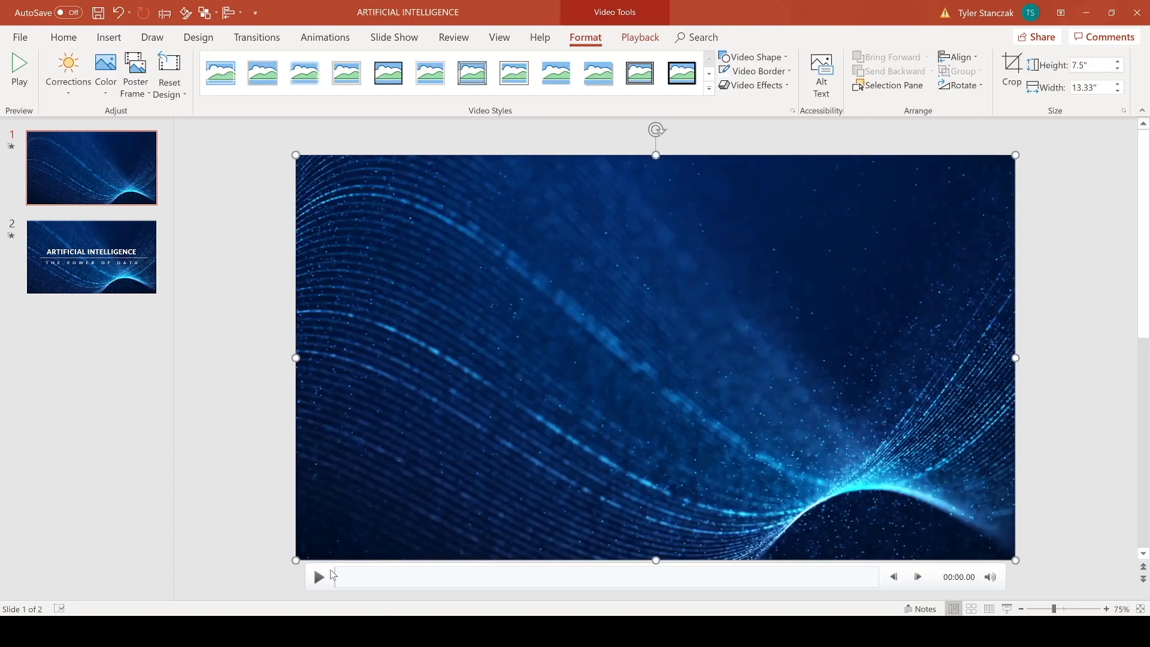
click(319, 576)
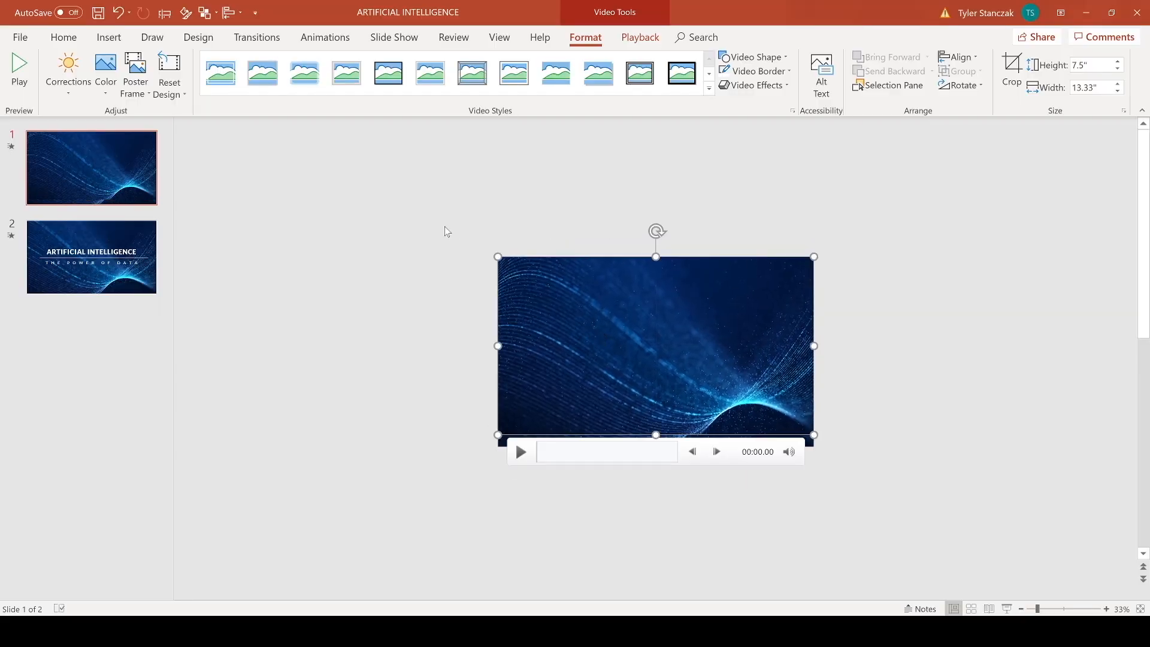
- Draw a blue rectangle over the centre of slide 1, then head back toward Slide Master view
click(109, 37)
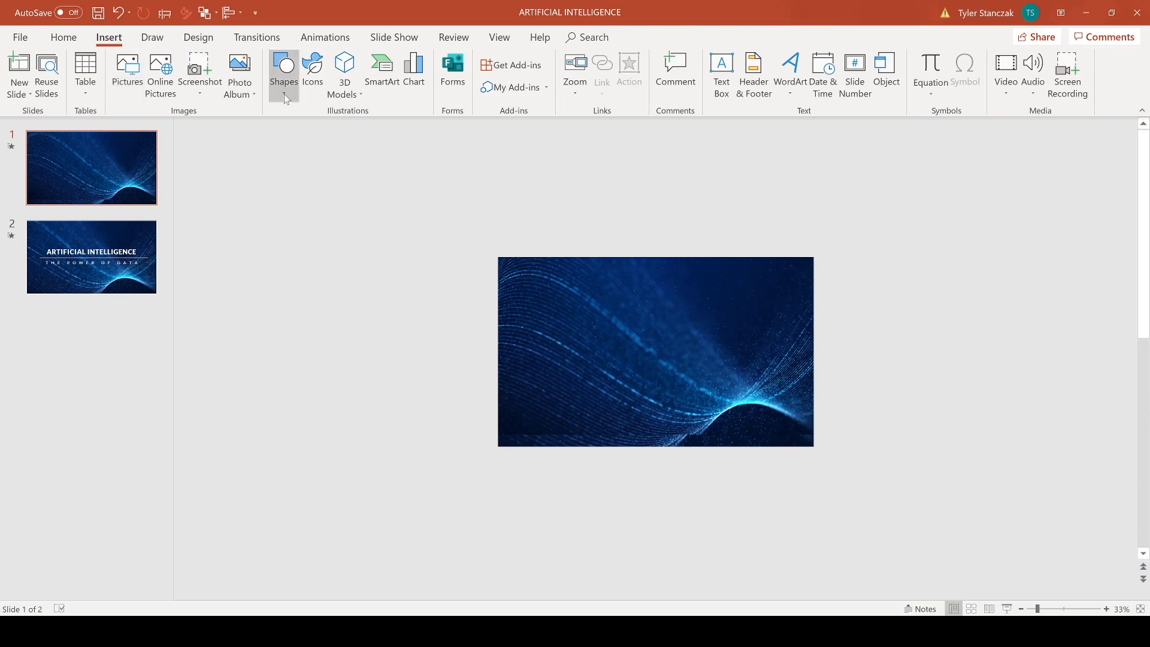
drag(545, 318, 672, 411)
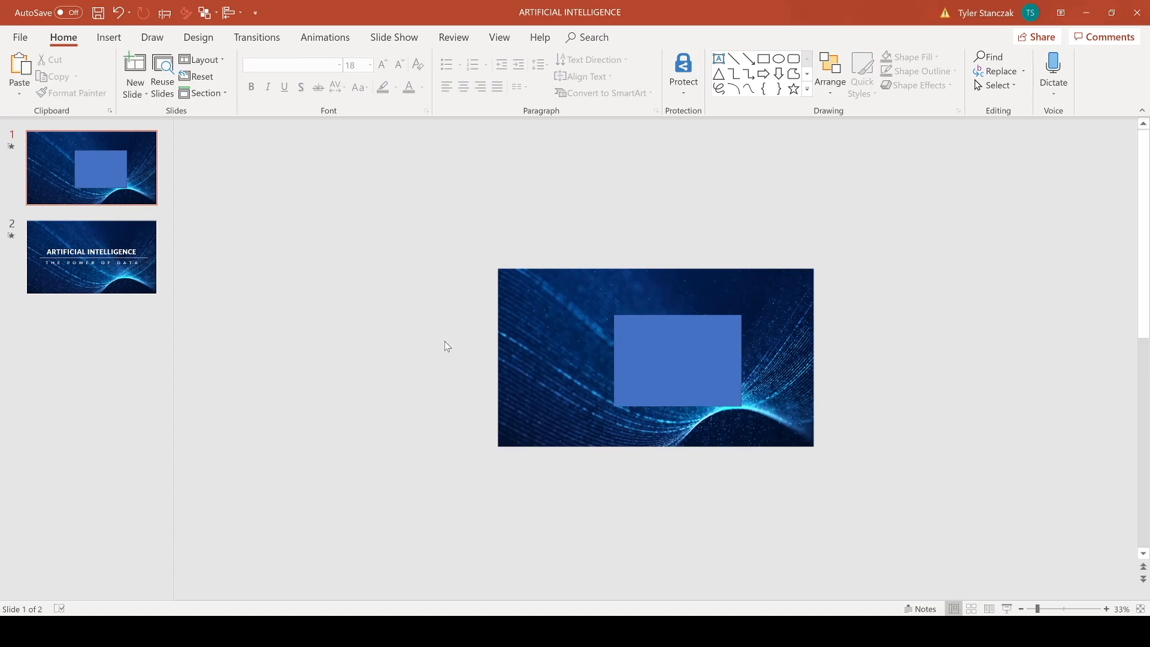
click(498, 37)
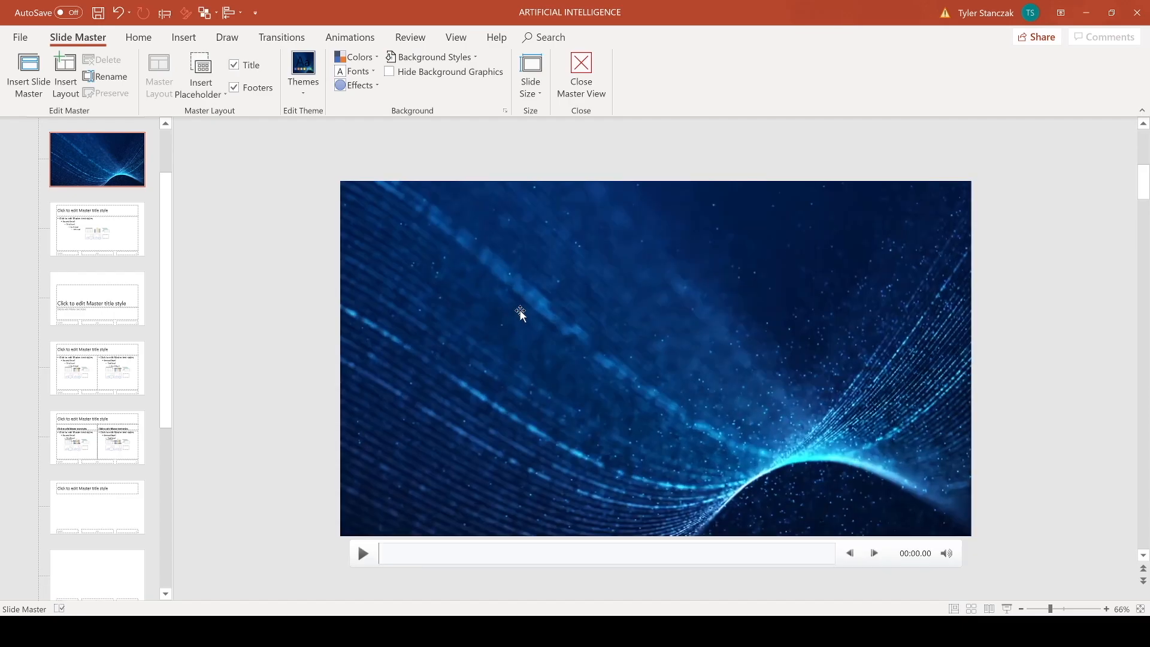
- Select the master's background video and turn on Crop to check its edges against the slide
click(521, 315)
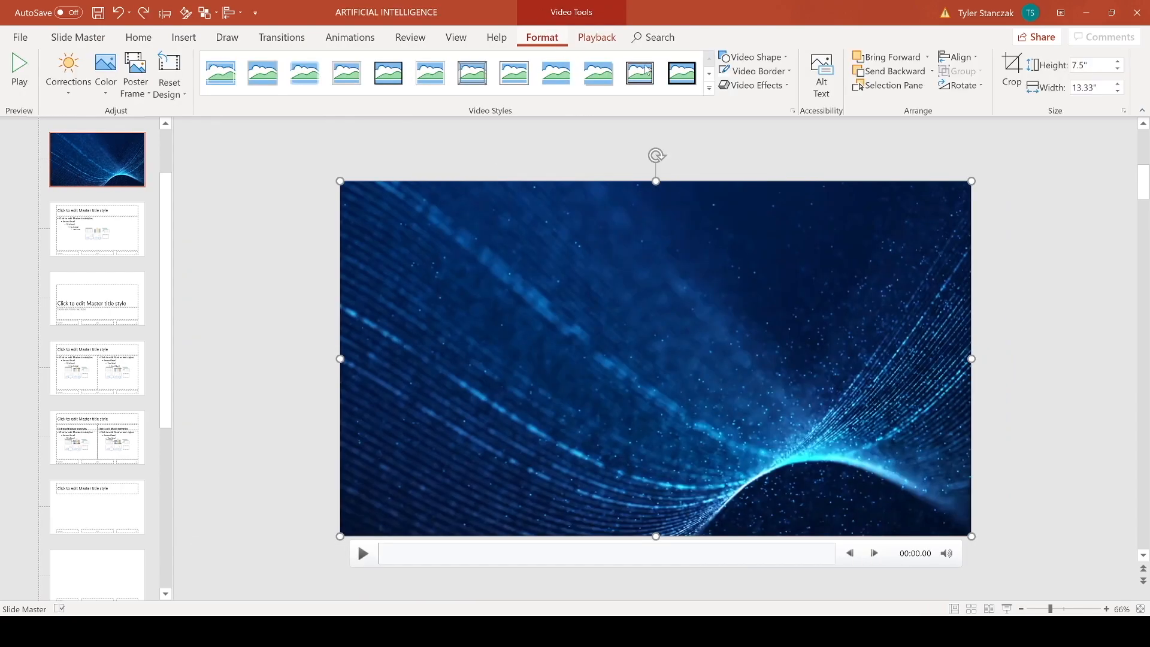
mouse_move(1036, 65)
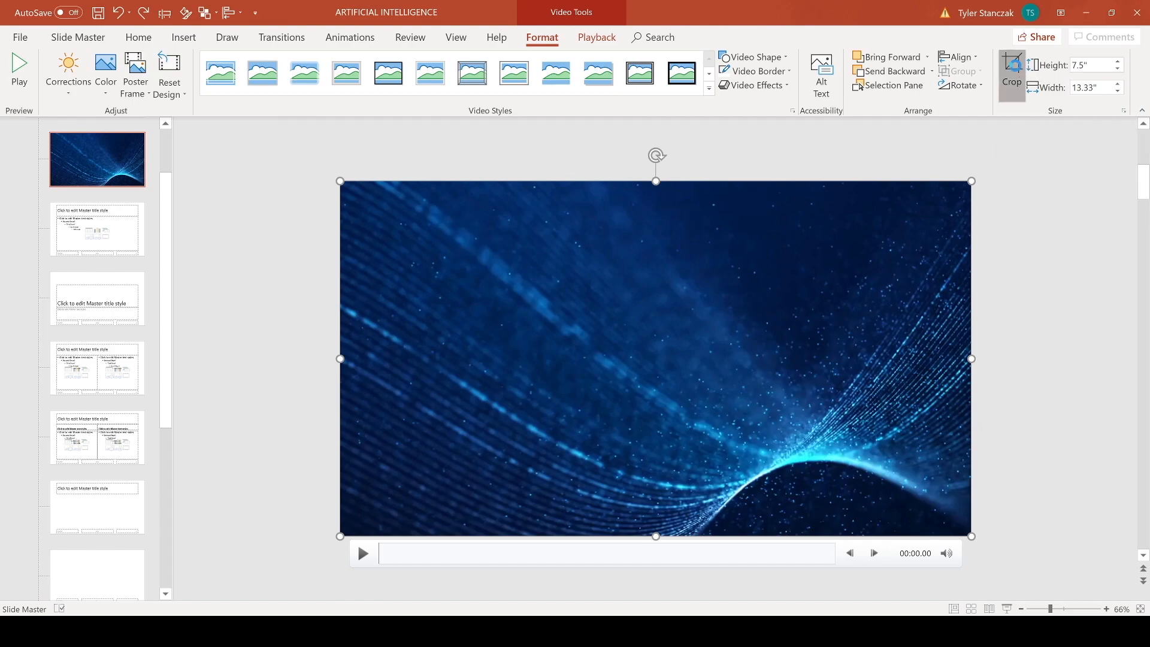
click(1011, 70)
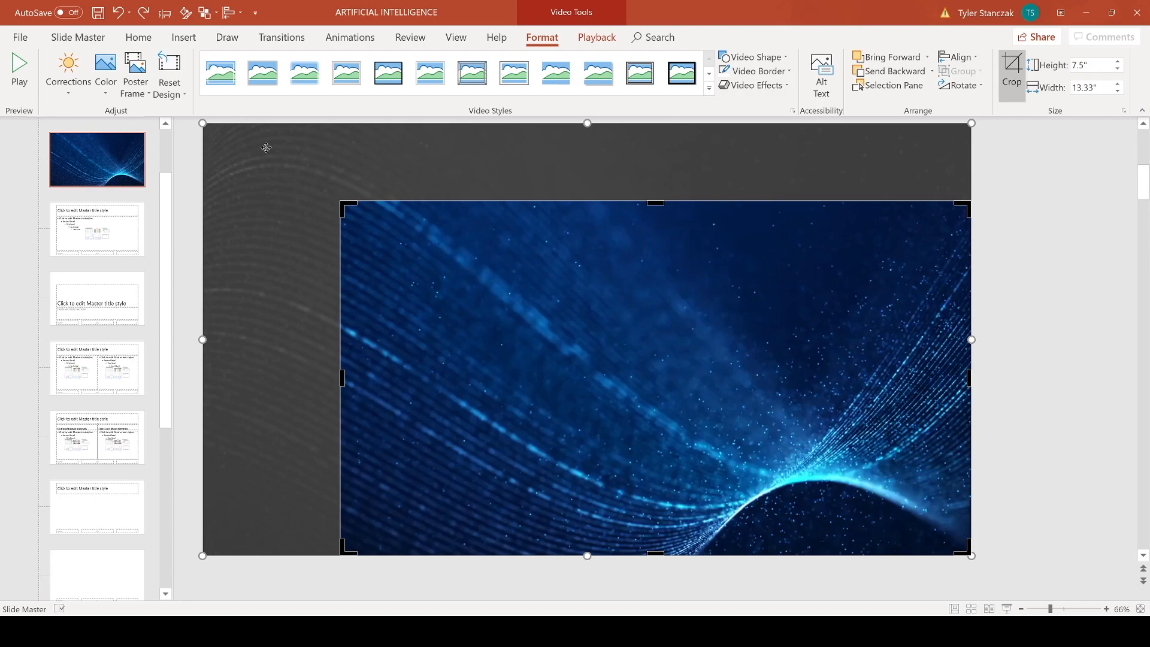
mouse_move(289, 159)
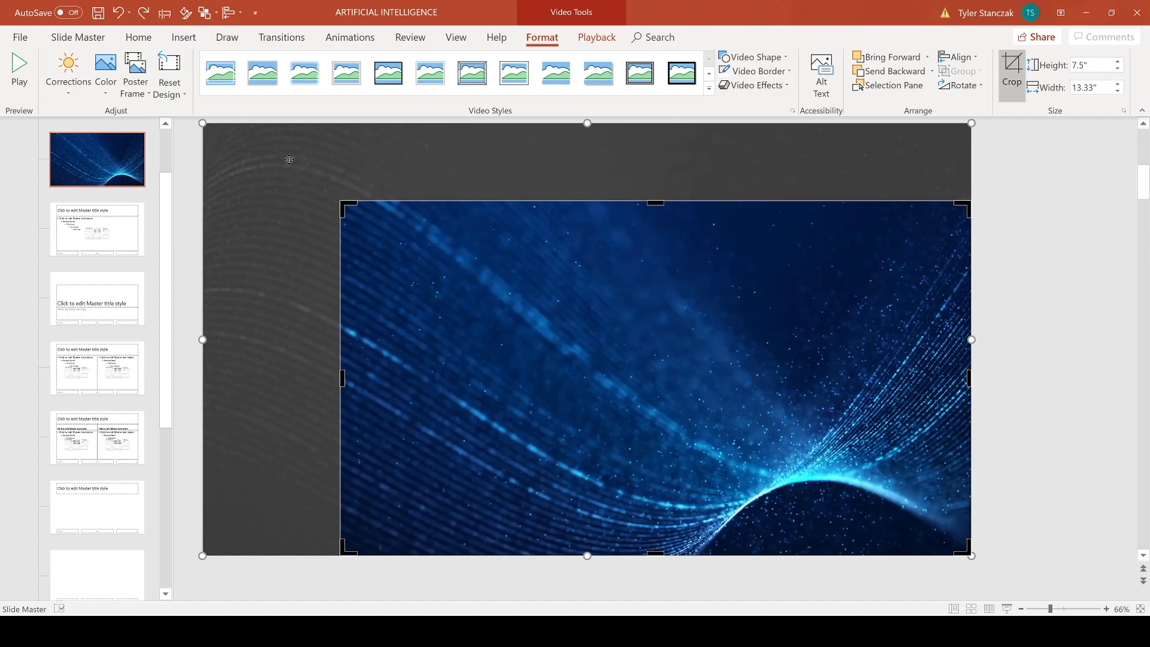
mouse_move(614, 288)
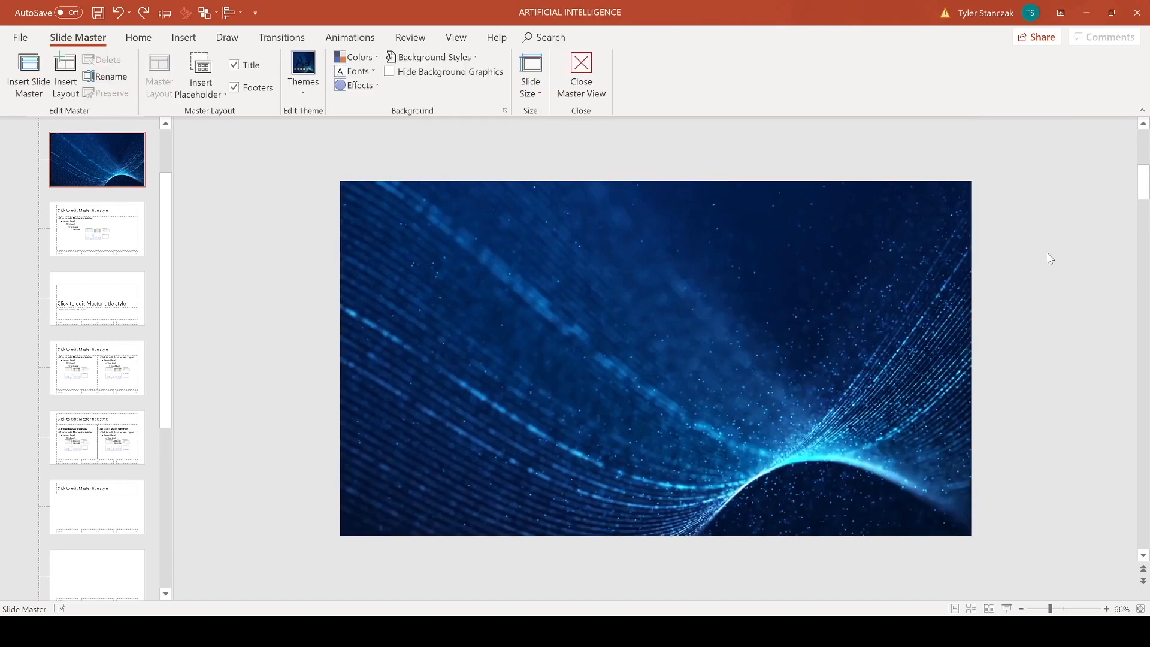
mouse_move(1037, 286)
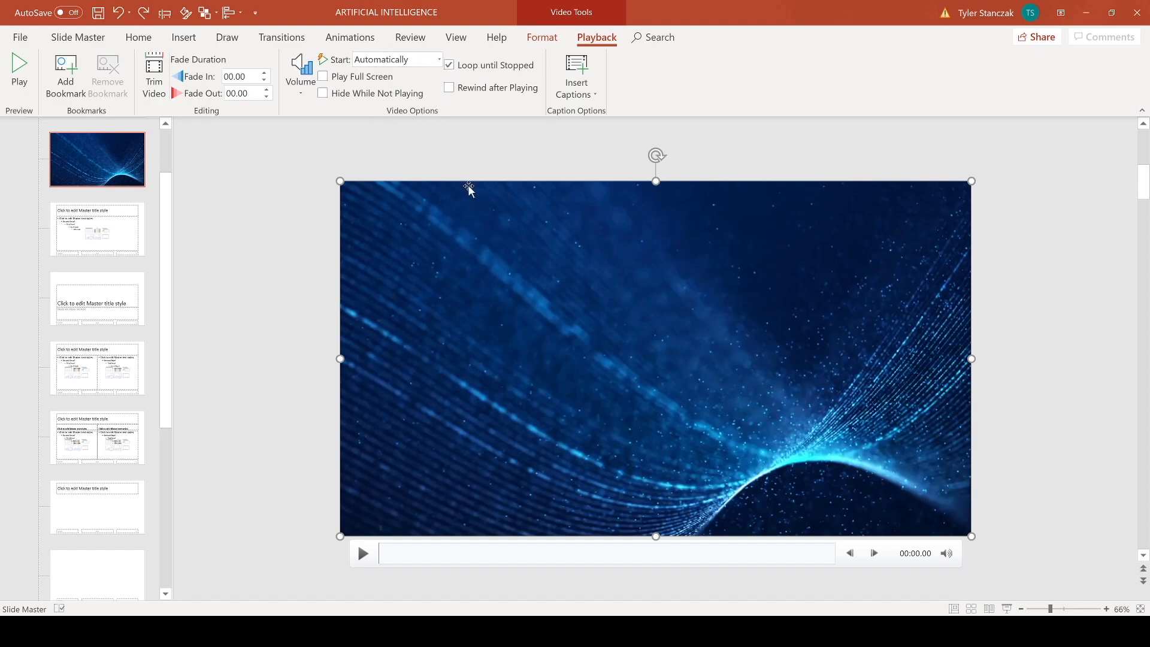
mouse_move(379, 65)
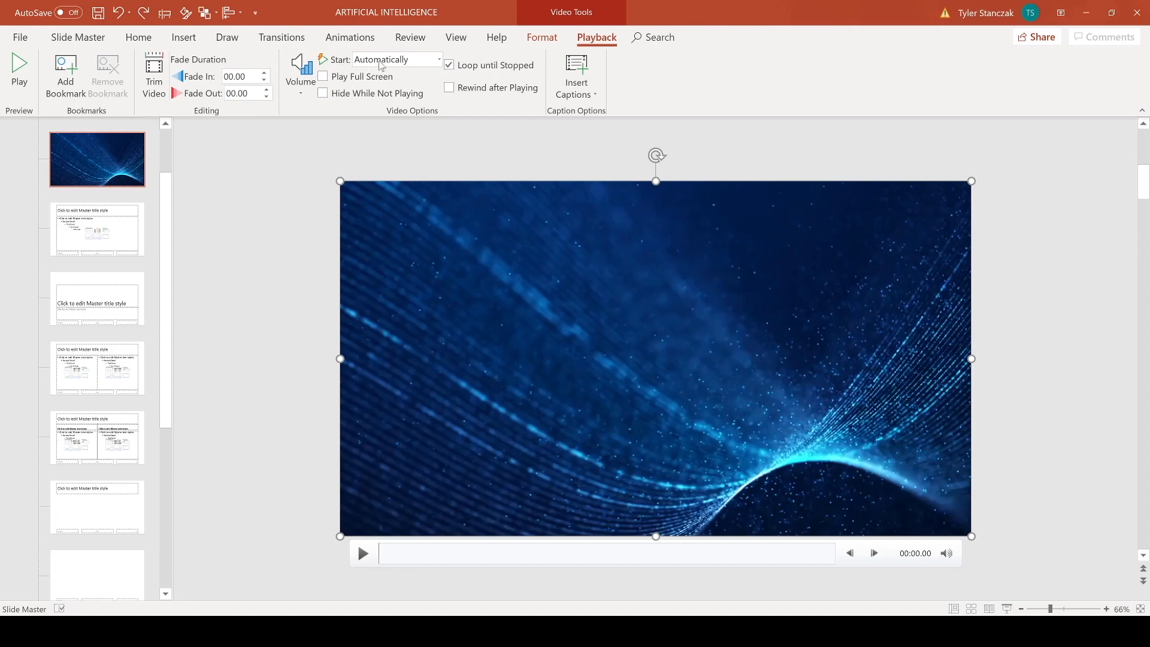
- Set the master video's Start to Automatically on the Playback ribbon
click(438, 60)
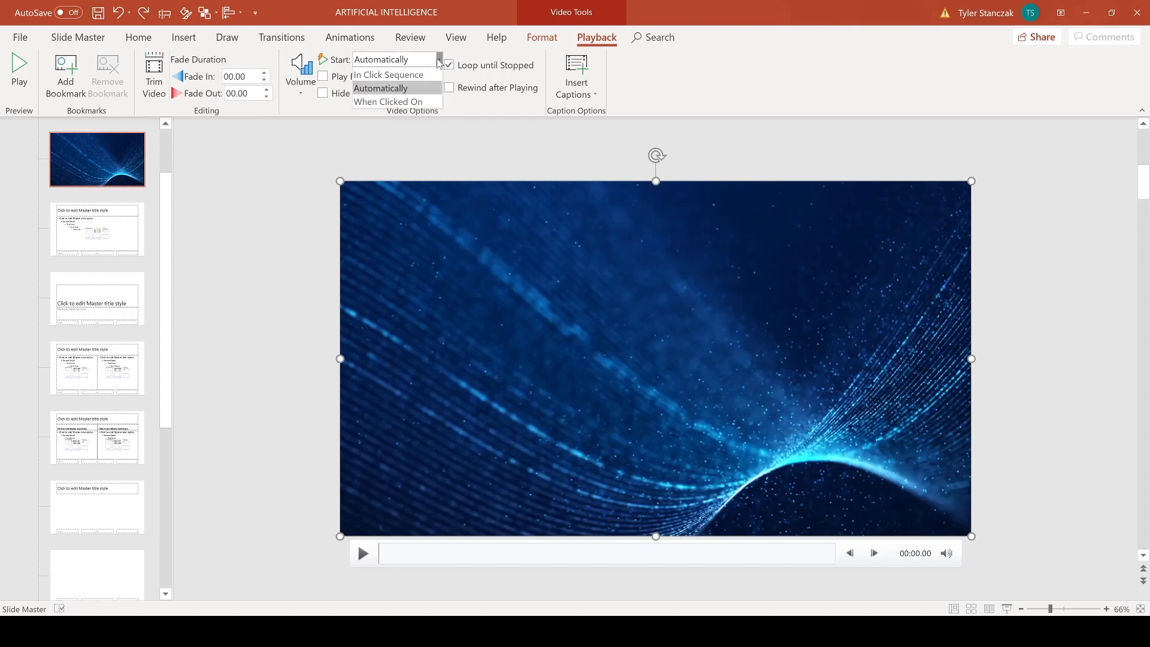
mouse_move(388, 75)
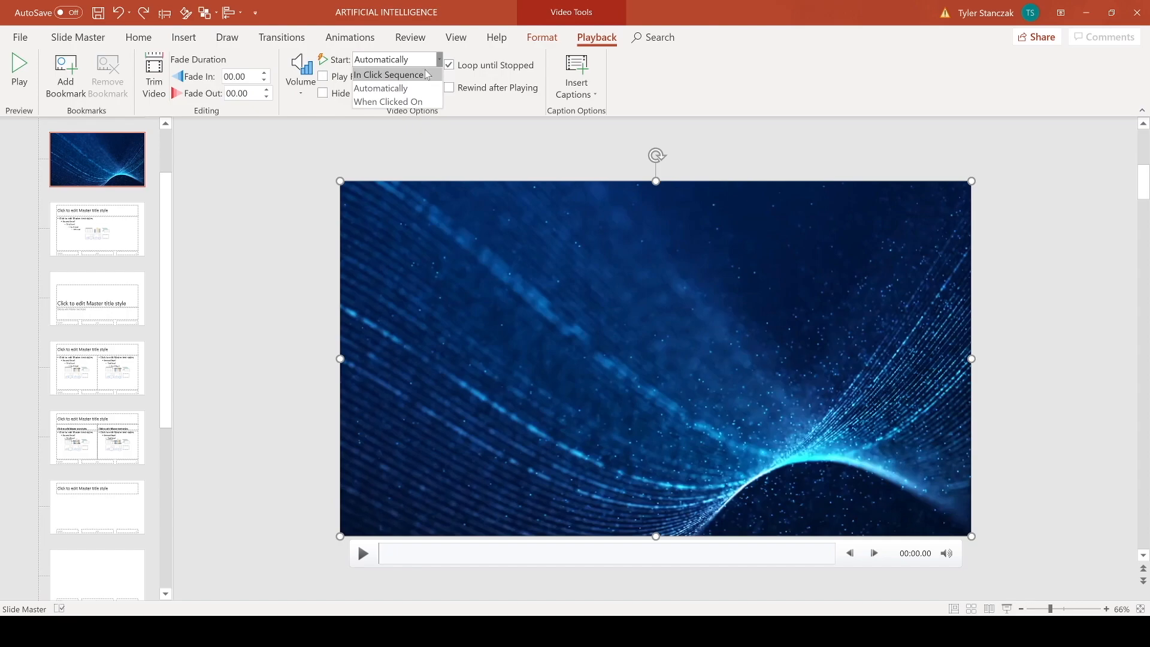
click(380, 87)
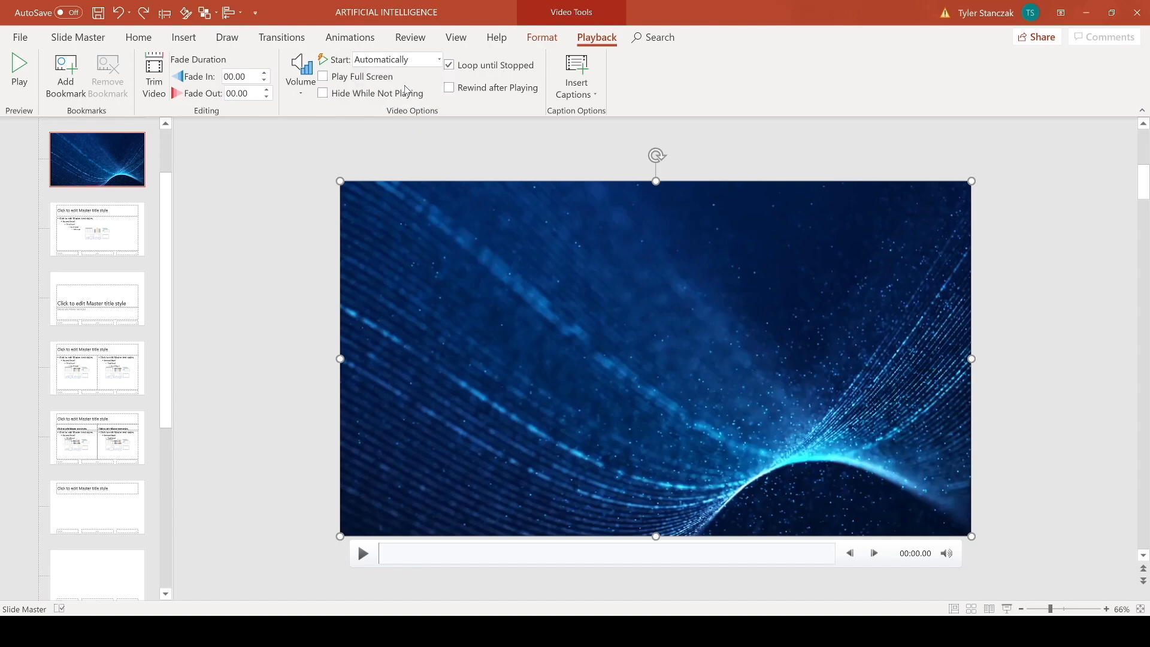
mouse_move(448, 65)
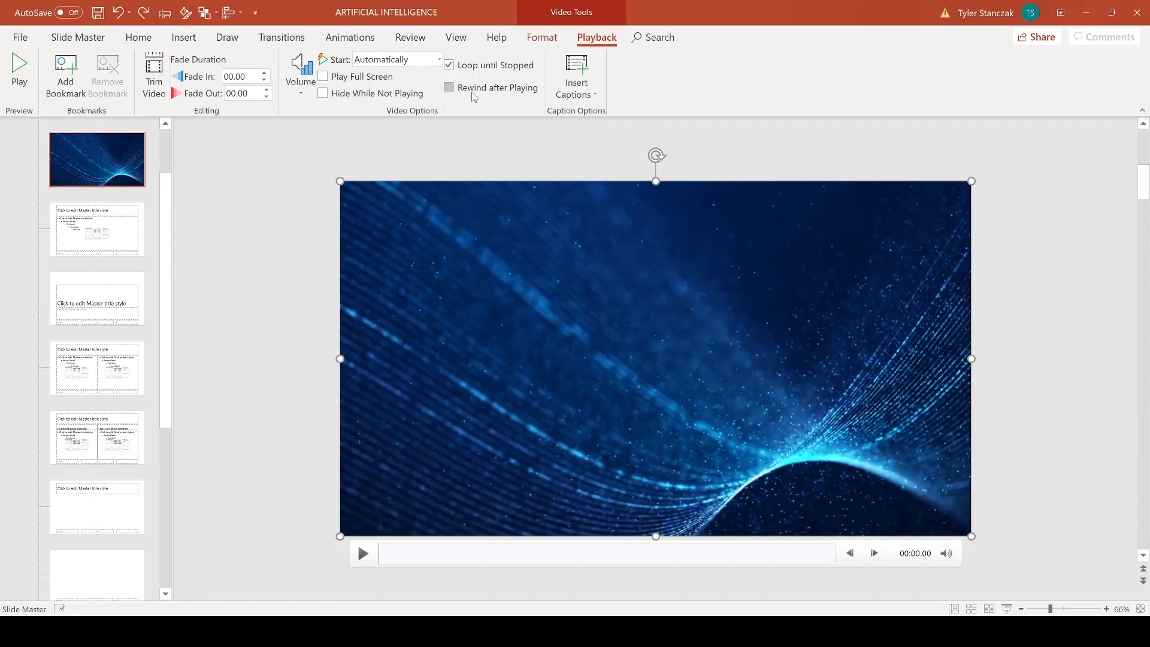
mouse_move(470, 87)
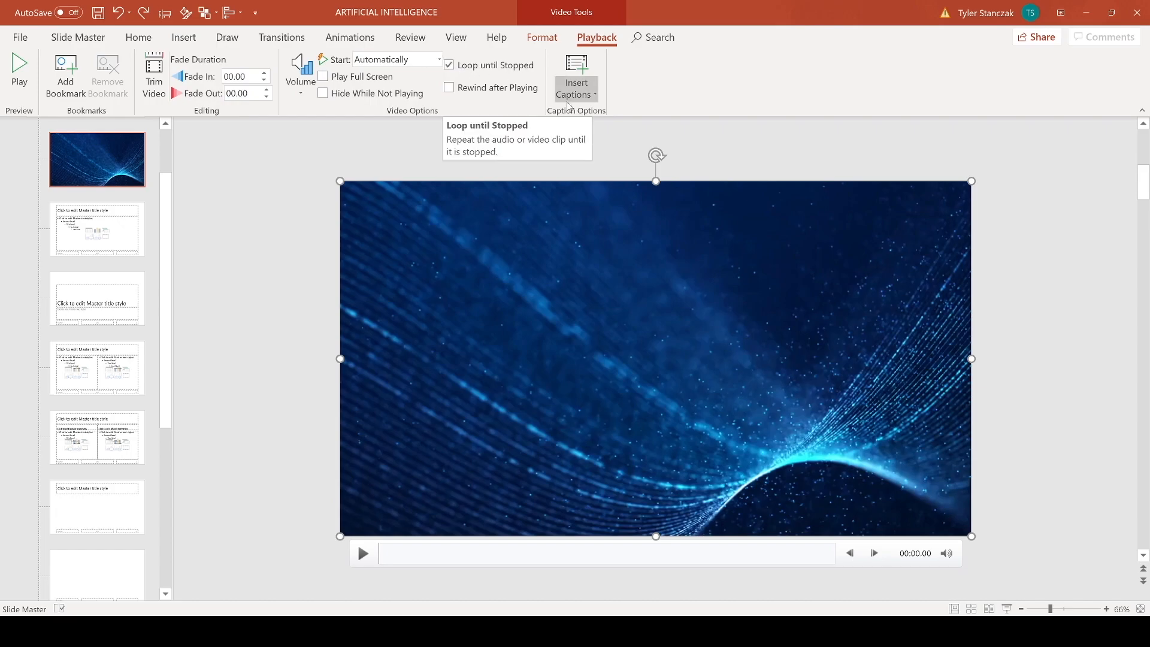
mouse_move(438, 247)
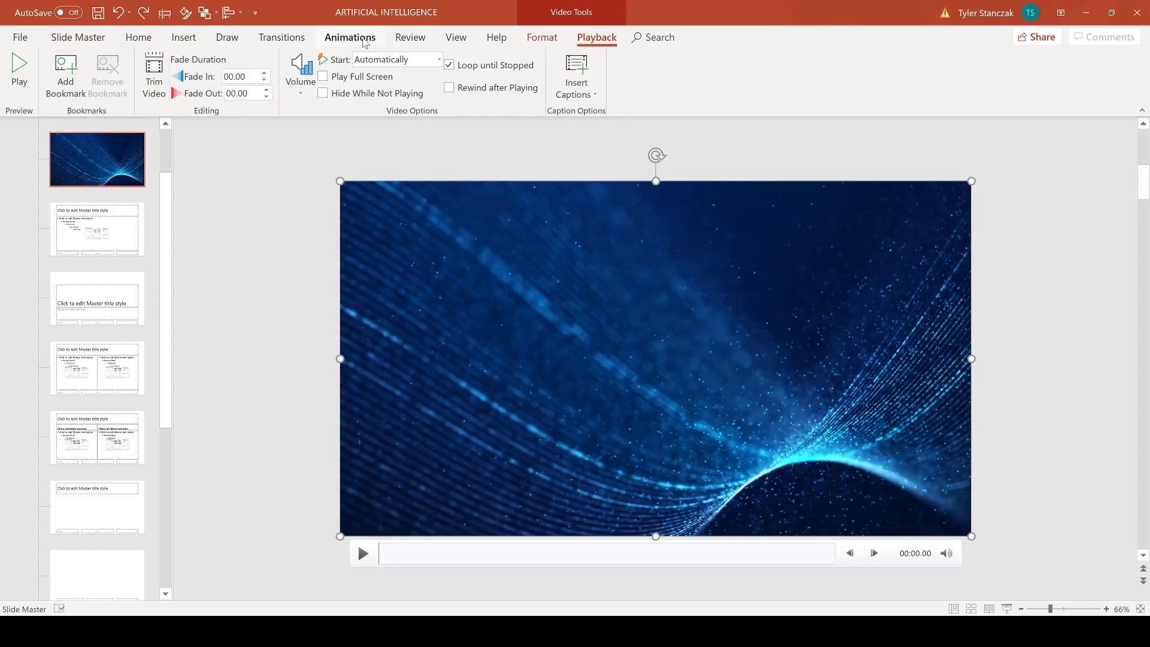
click(349, 37)
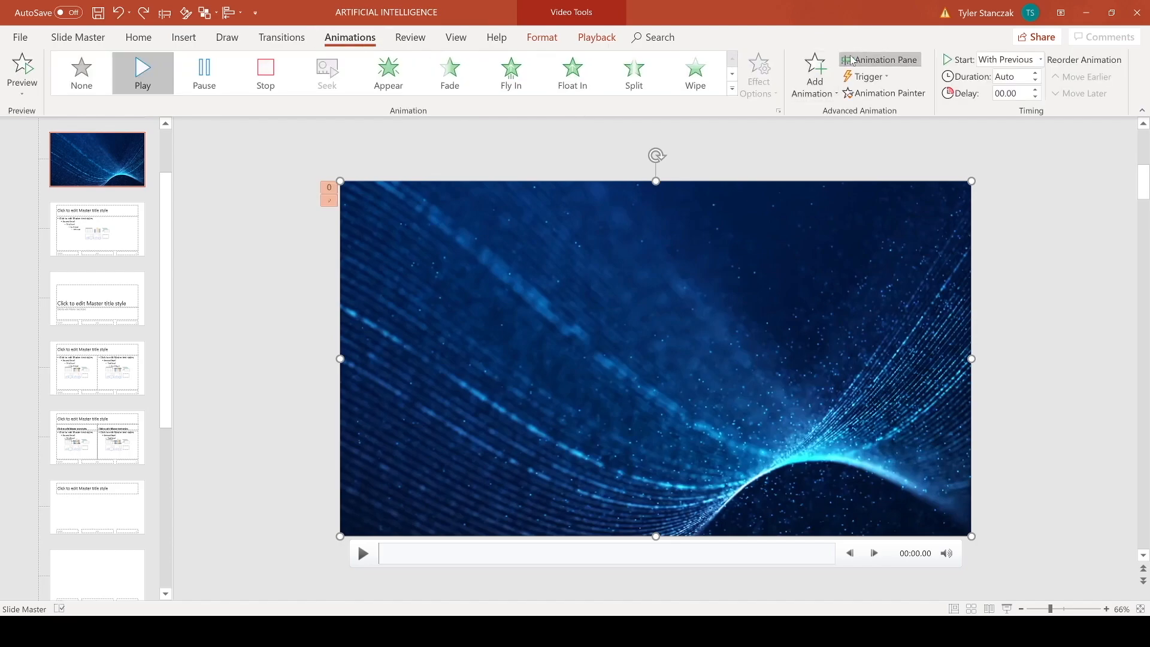
click(879, 60)
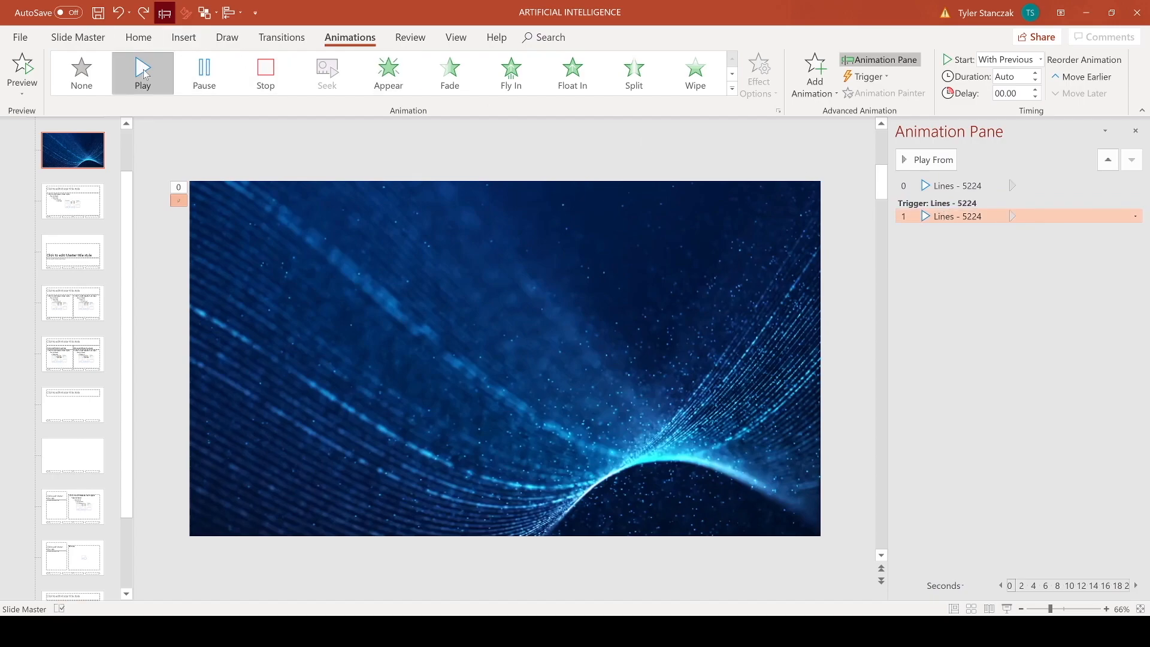
click(1135, 215)
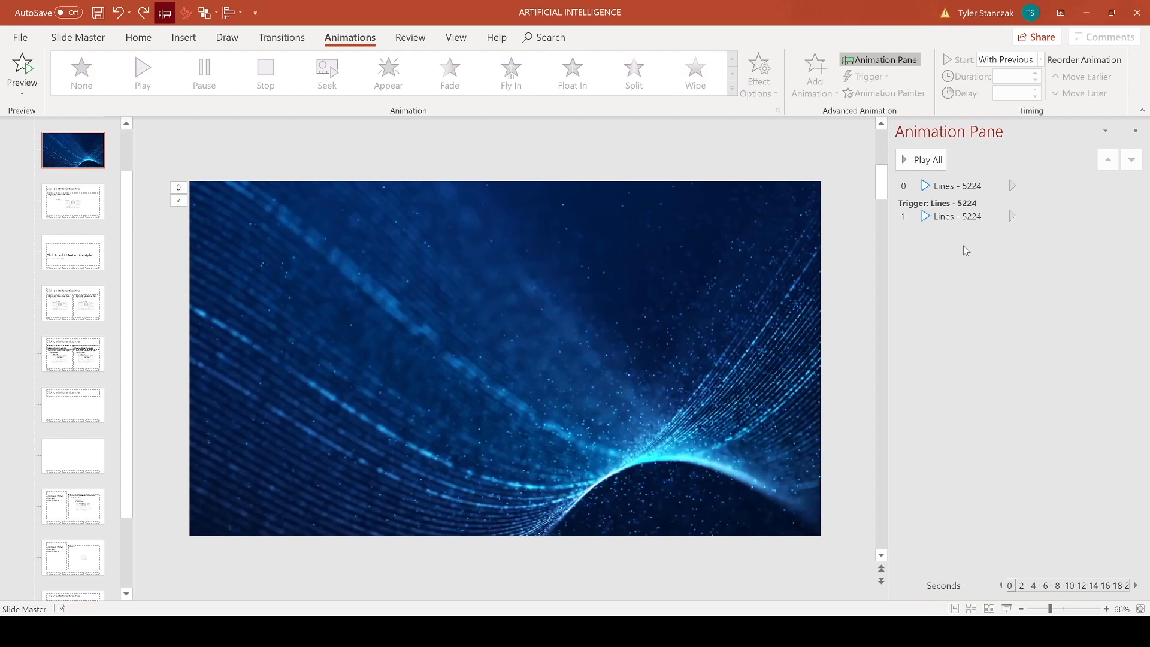
click(956, 216)
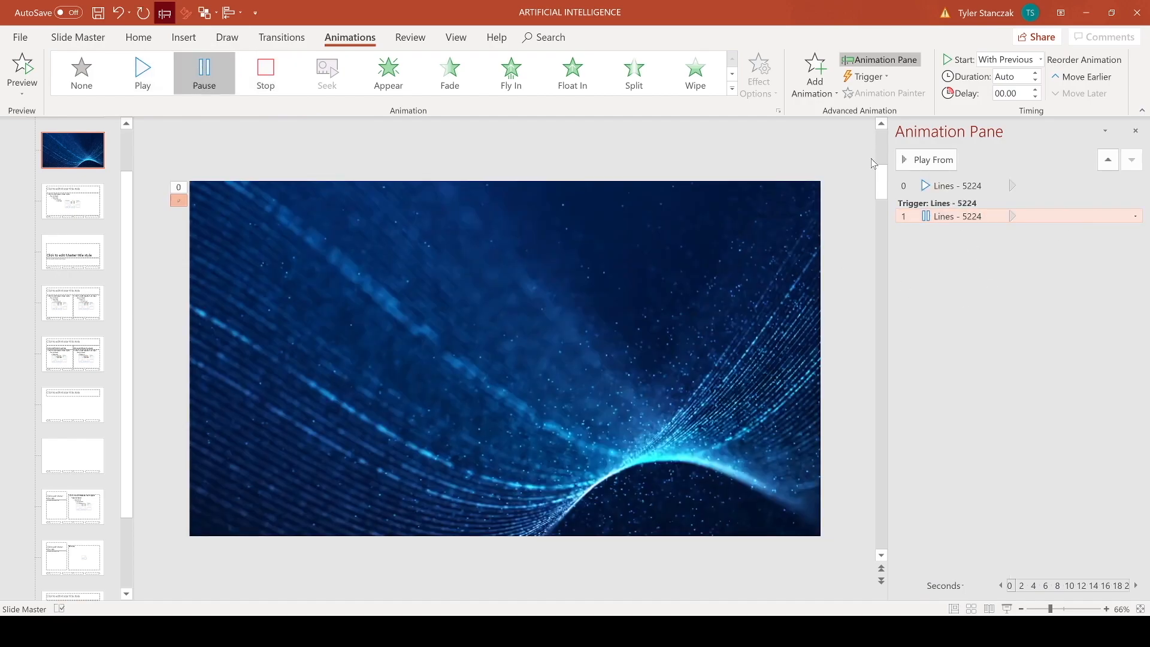
click(932, 159)
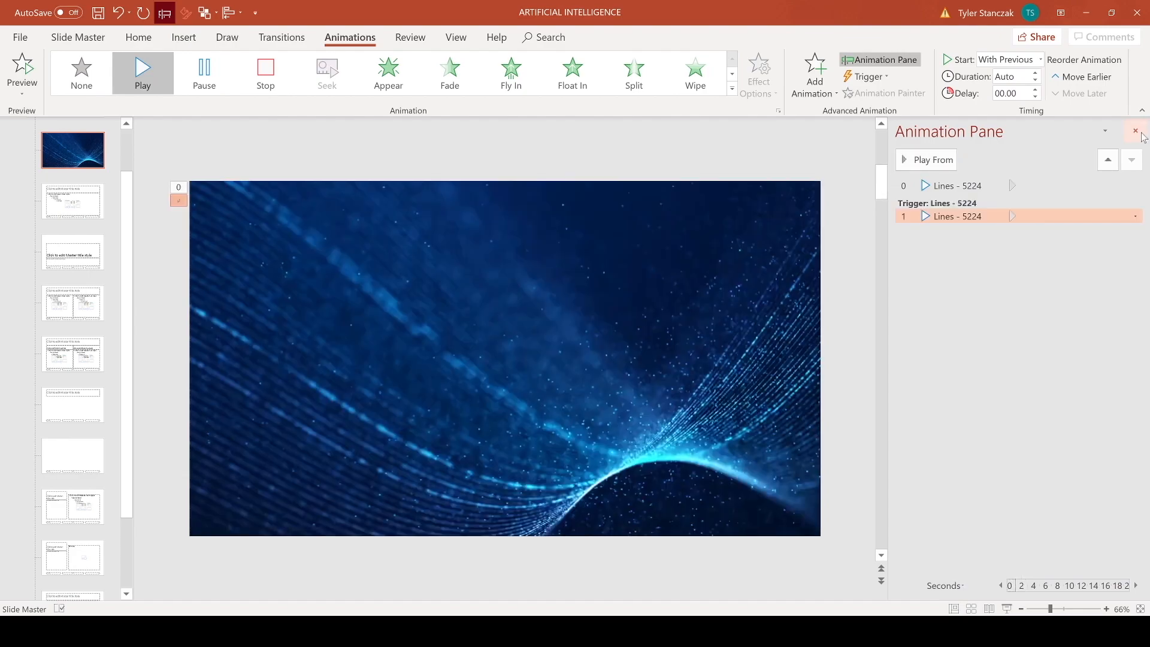
click(76, 37)
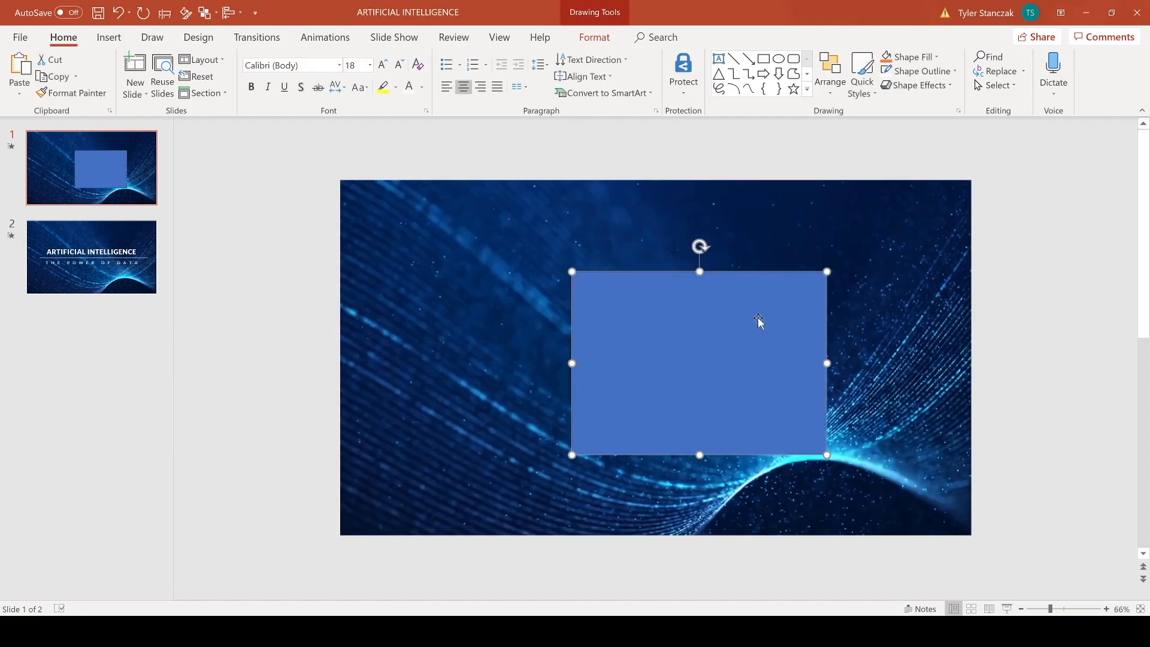
- Select the blue rectangle on slide 1 so it can be removed from the title slide
click(91, 256)
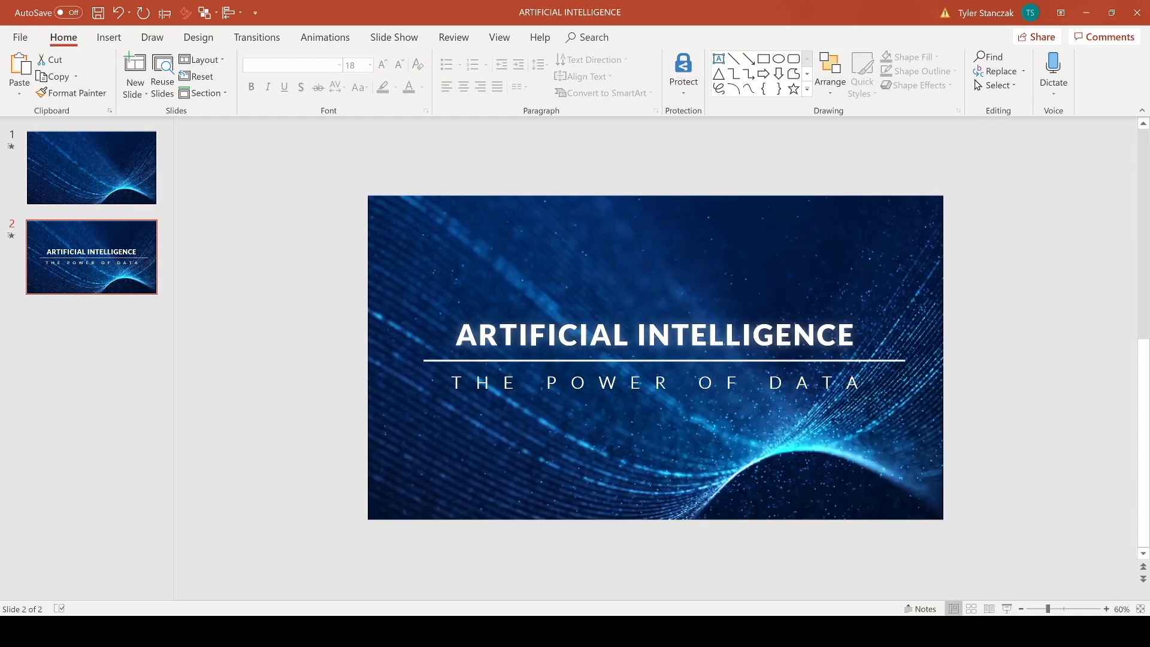